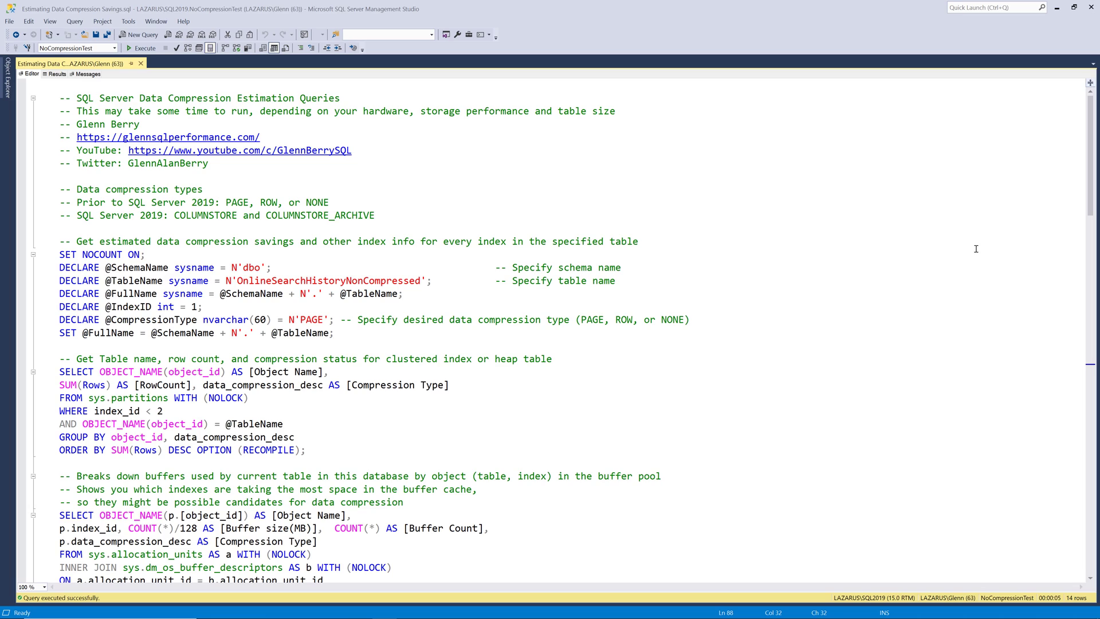
{"action": "mouse_move", "coordinate": [447, 184]}
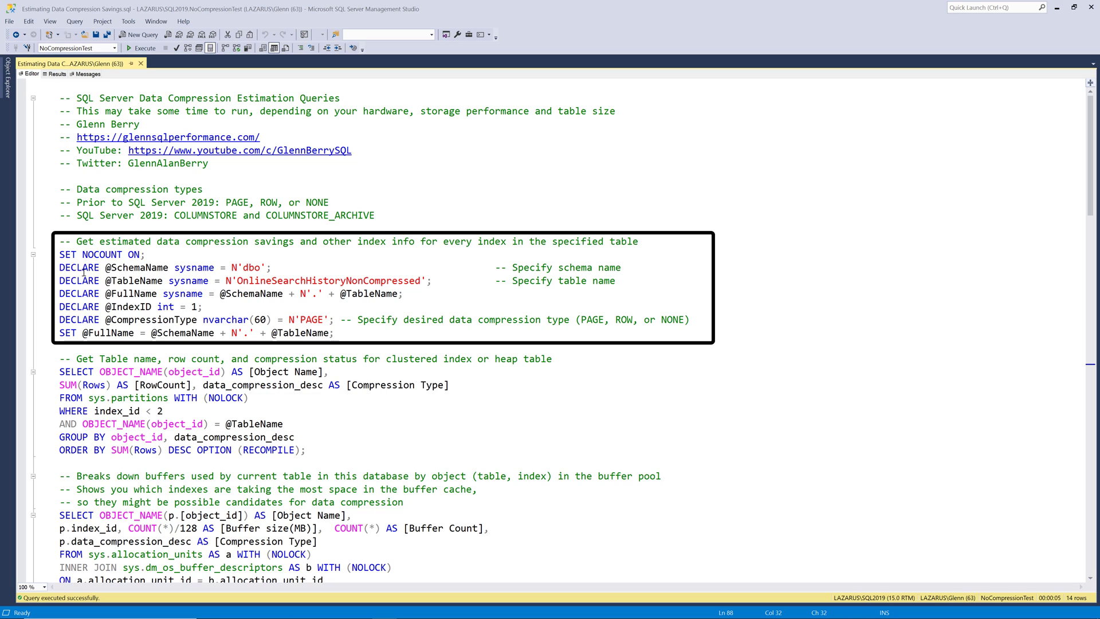
Highlight the schema name declaration and its dbo value in the script.
{"action": "double_click", "coordinate": [78, 267]}
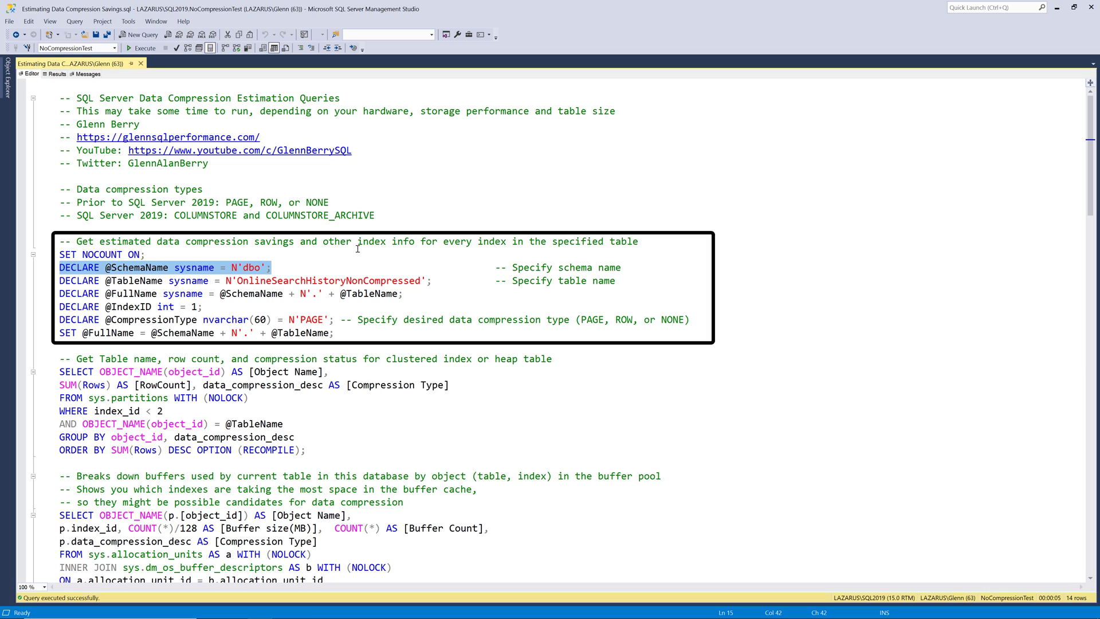
{"action": "left_click", "coordinate": [303, 260]}
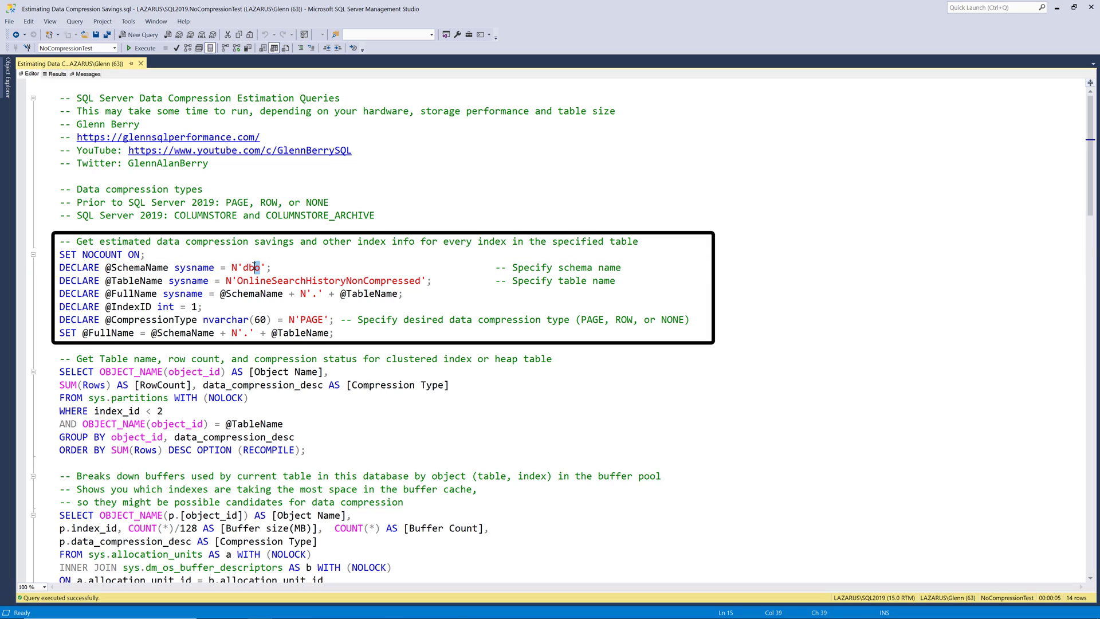
{"action": "double_click", "coordinate": [250, 268]}
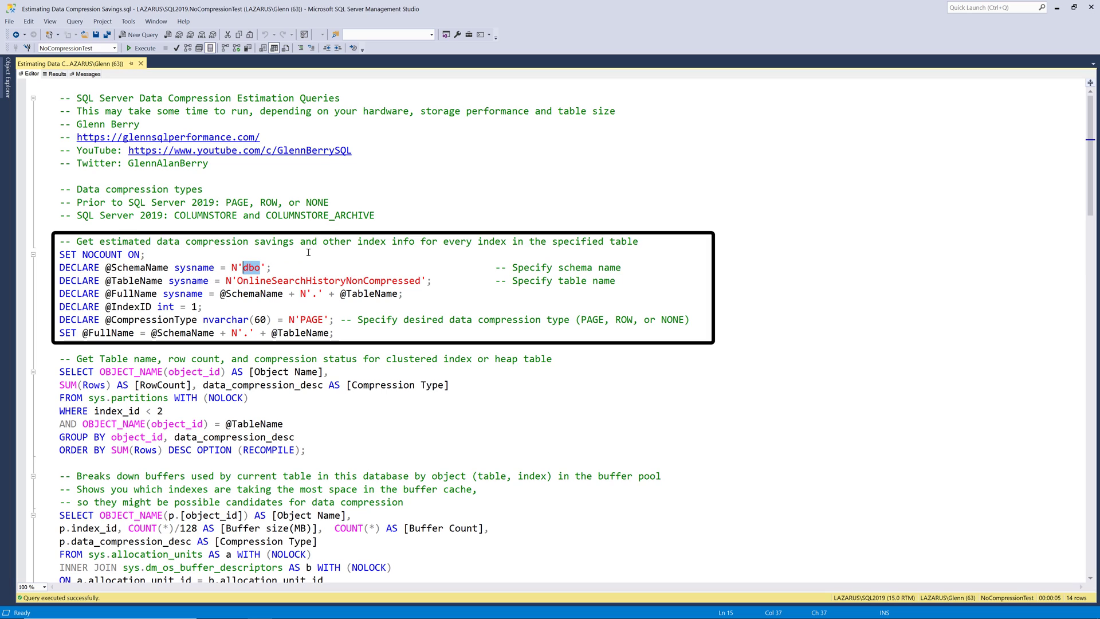
{"action": "mouse_move", "coordinate": [302, 265]}
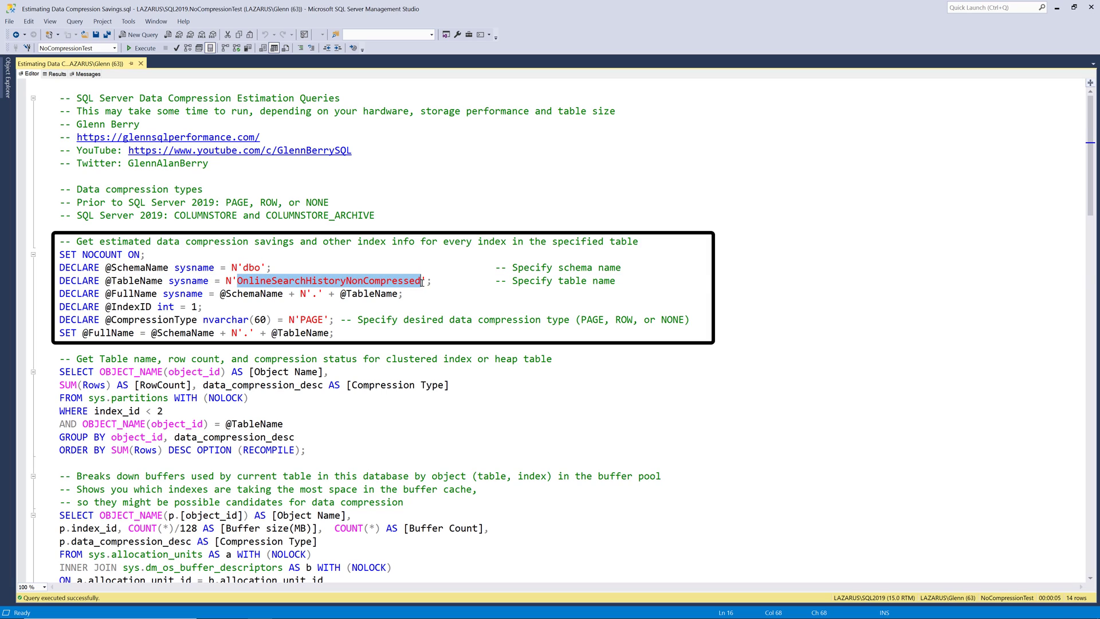
{"action": "mouse_move", "coordinate": [460, 246]}
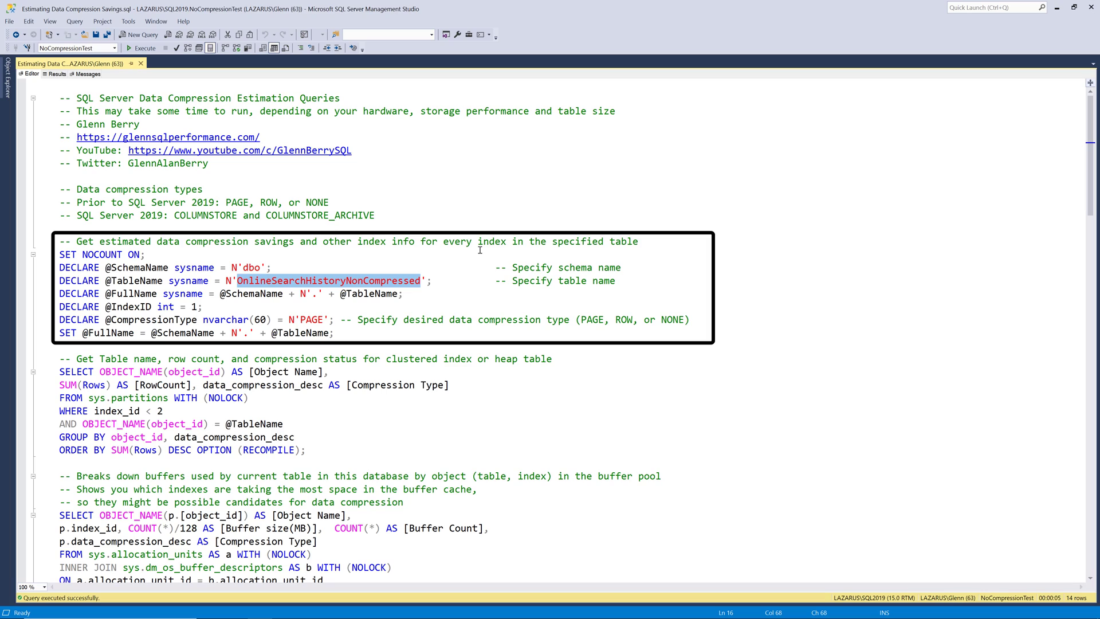
{"action": "mouse_move", "coordinate": [303, 315]}
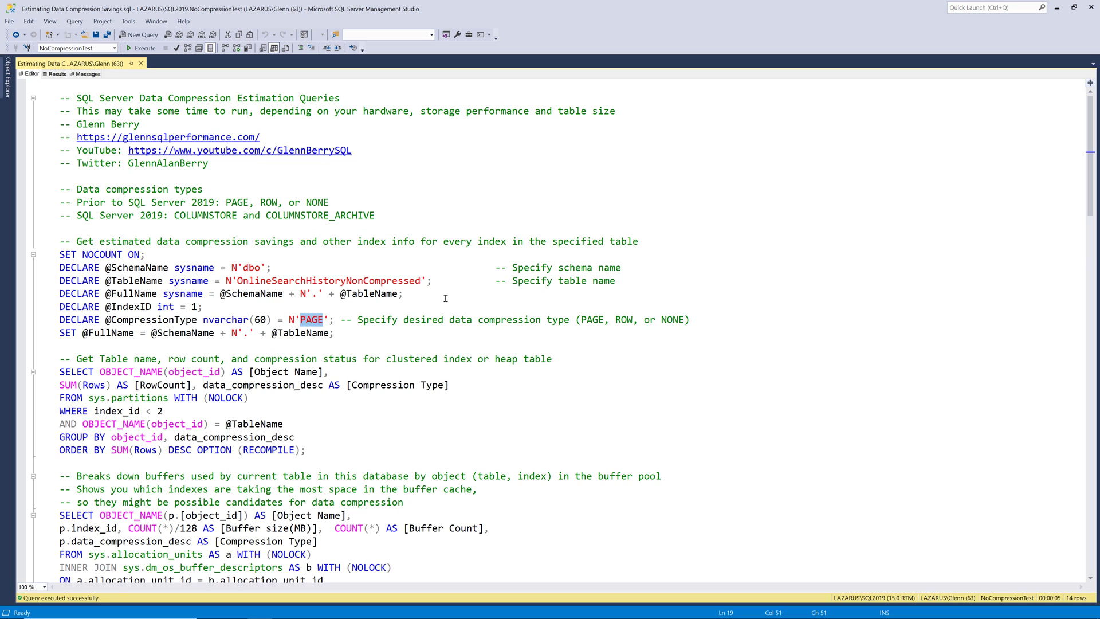
{"action": "mouse_move", "coordinate": [481, 302]}
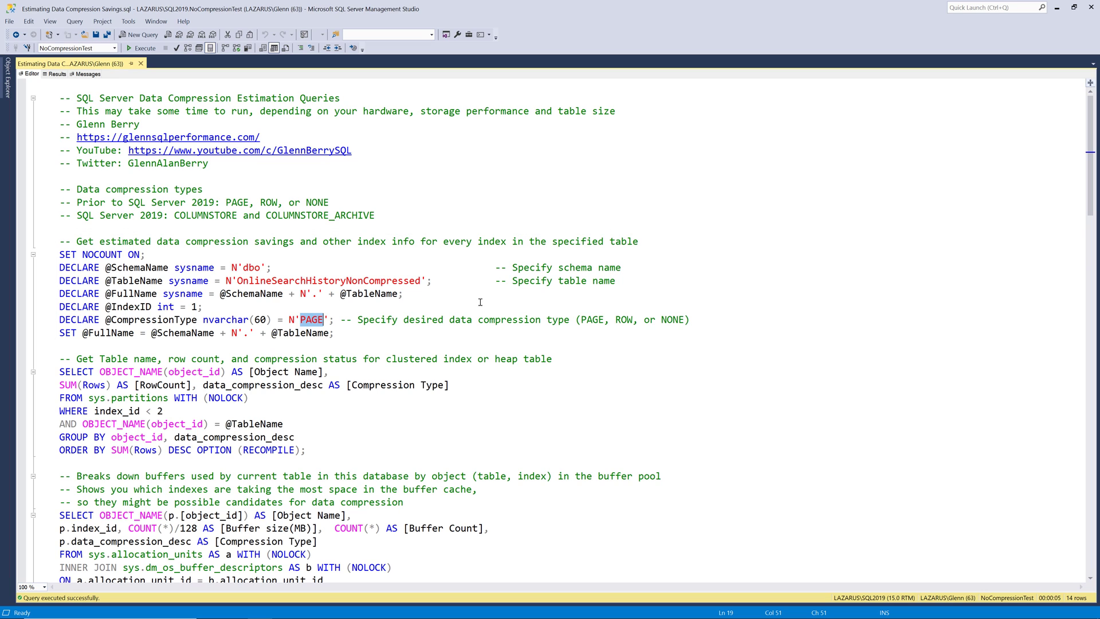
Scroll down through the compression estimation script's code.
{"action": "scroll", "scroll_direction": "down", "scroll_amount": 3}
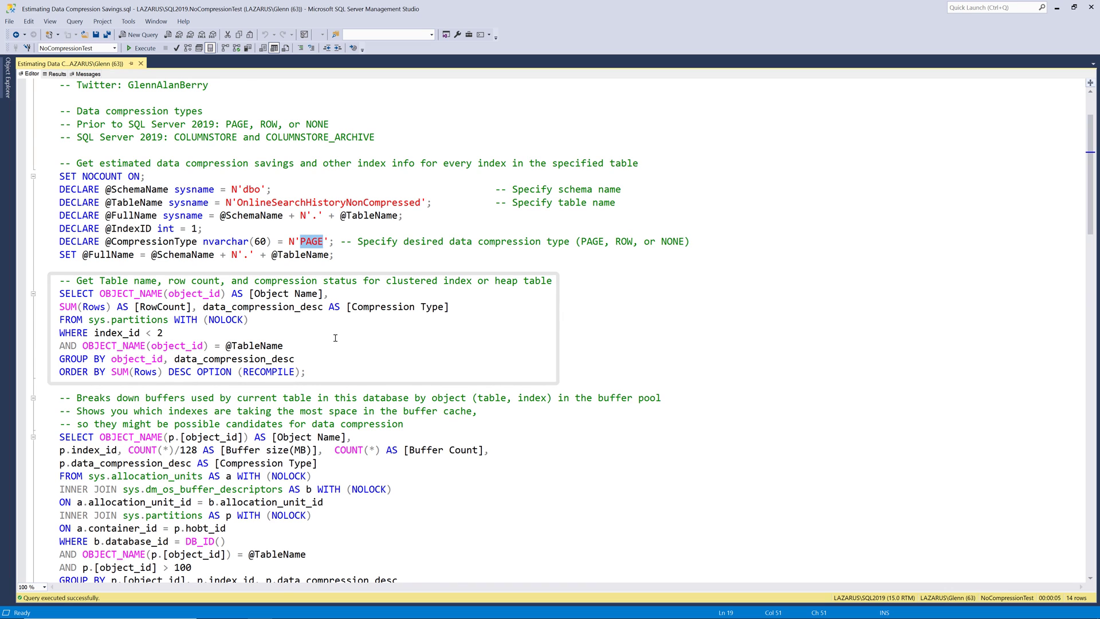
{"action": "scroll", "scroll_direction": "down", "scroll_amount": 3}
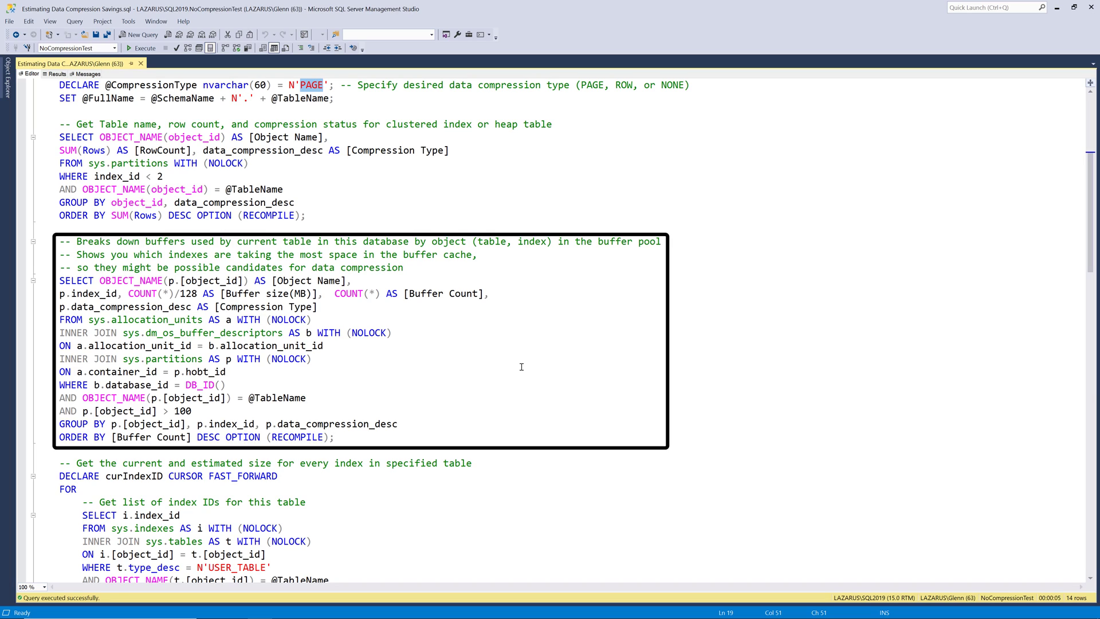
{"action": "mouse_move", "coordinate": [545, 336]}
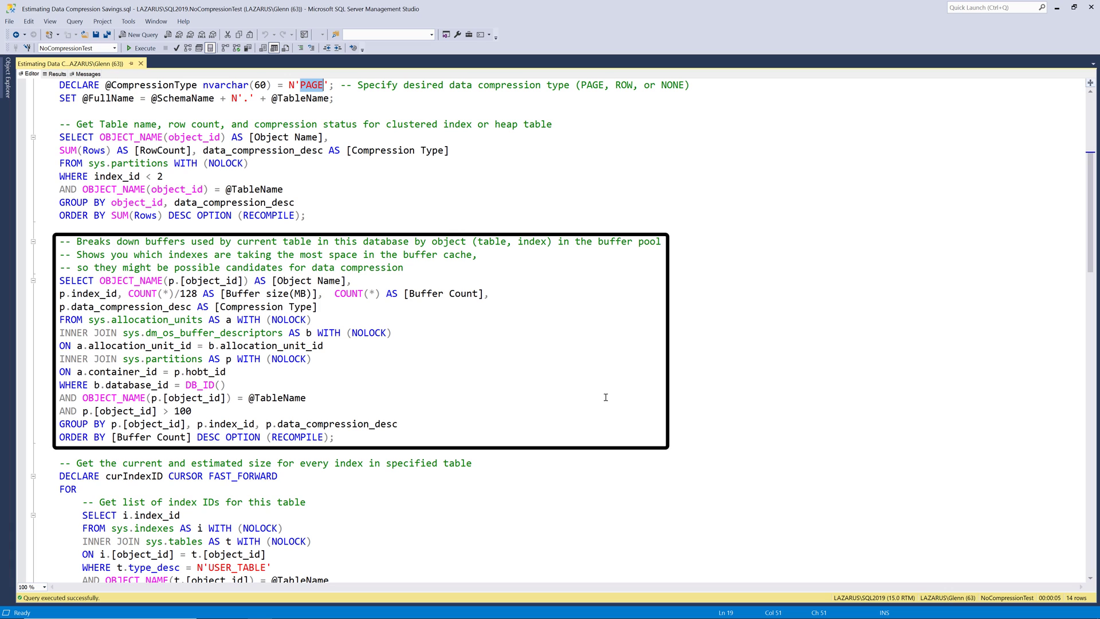
{"action": "scroll", "scroll_direction": "down", "scroll_amount": 3}
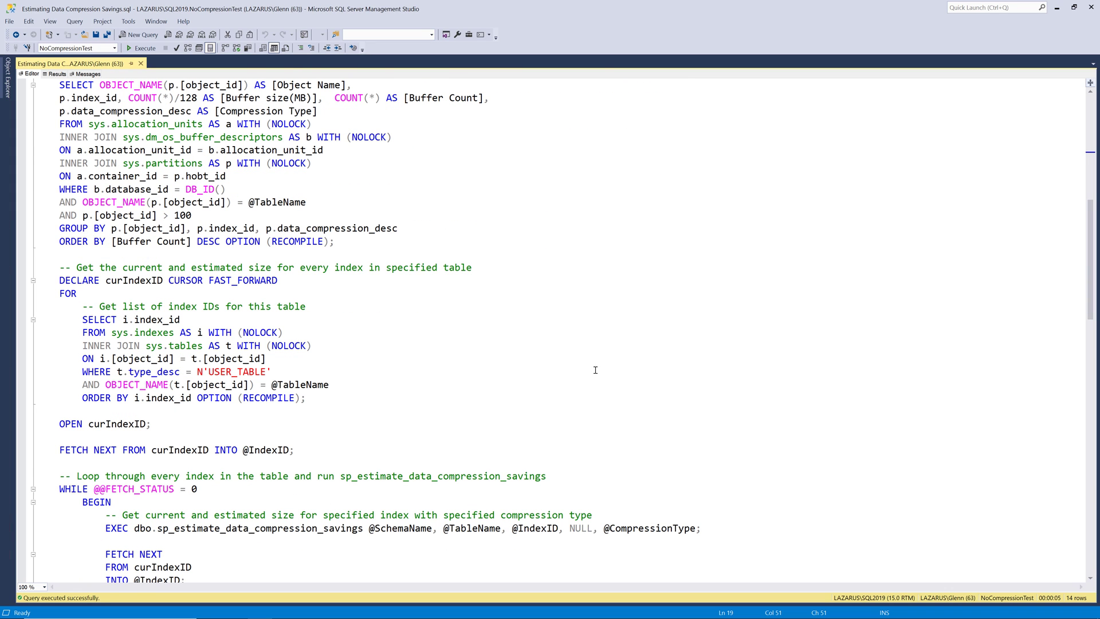
{"action": "scroll", "scroll_direction": "down", "scroll_amount": 3}
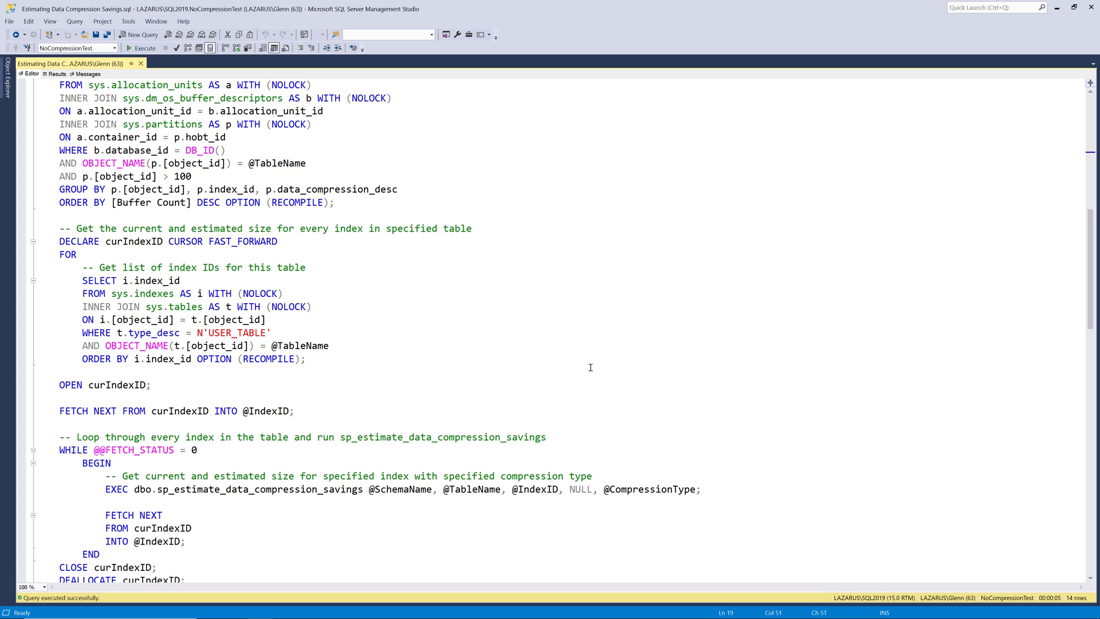
{"action": "left_click", "coordinate": [307, 268]}
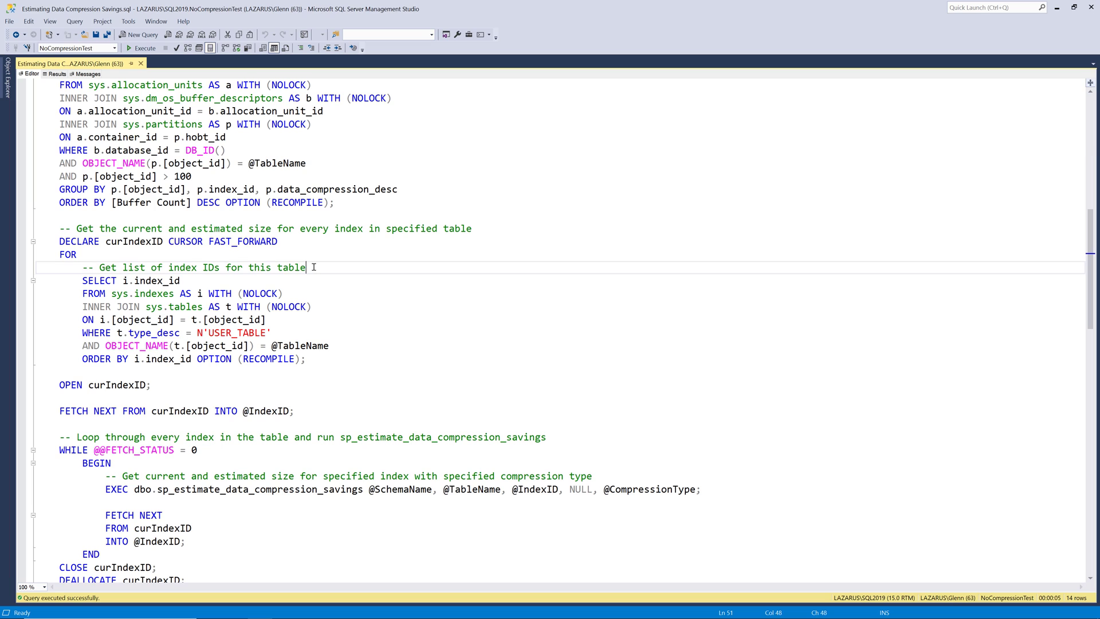
{"action": "scroll", "scroll_direction": "down", "scroll_amount": 3}
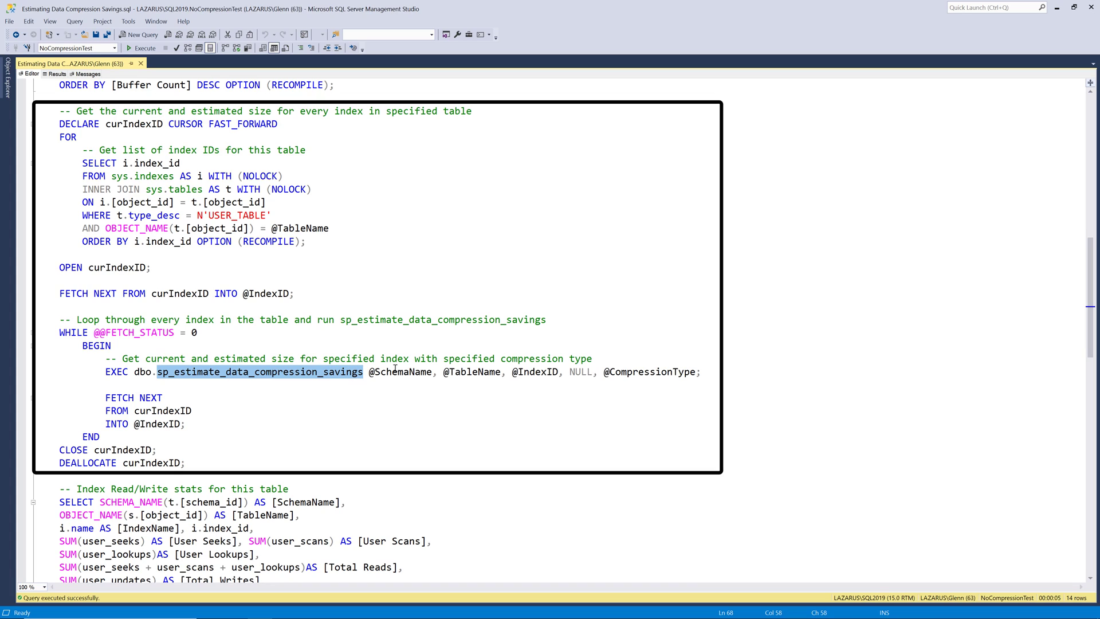
{"action": "mouse_move", "coordinate": [471, 371]}
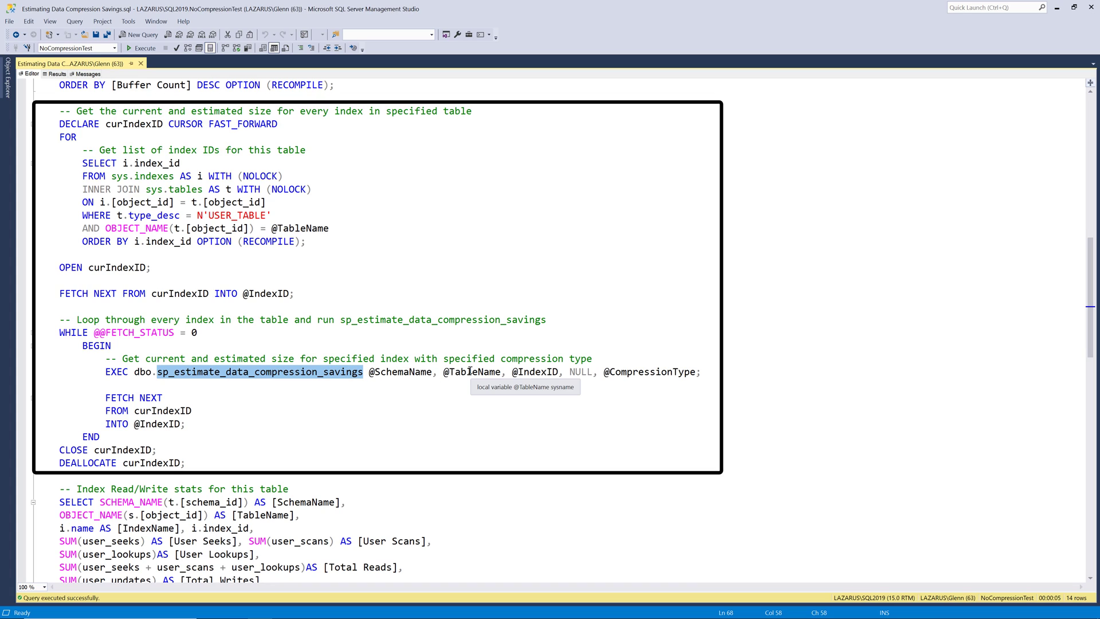
{"action": "mouse_move", "coordinate": [549, 381]}
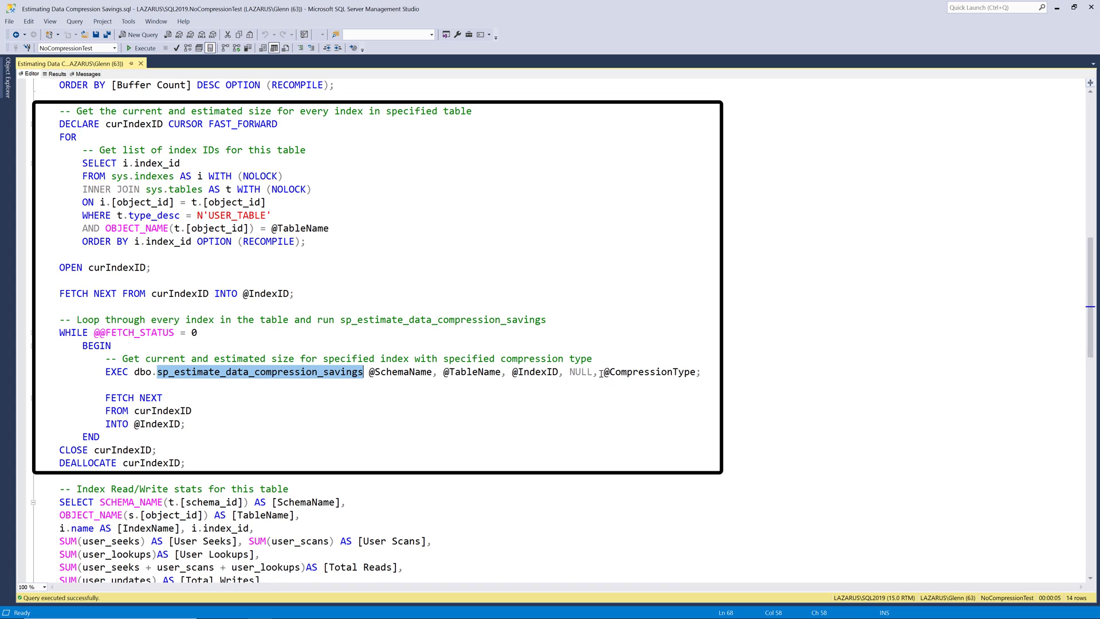
{"action": "mouse_move", "coordinate": [655, 372]}
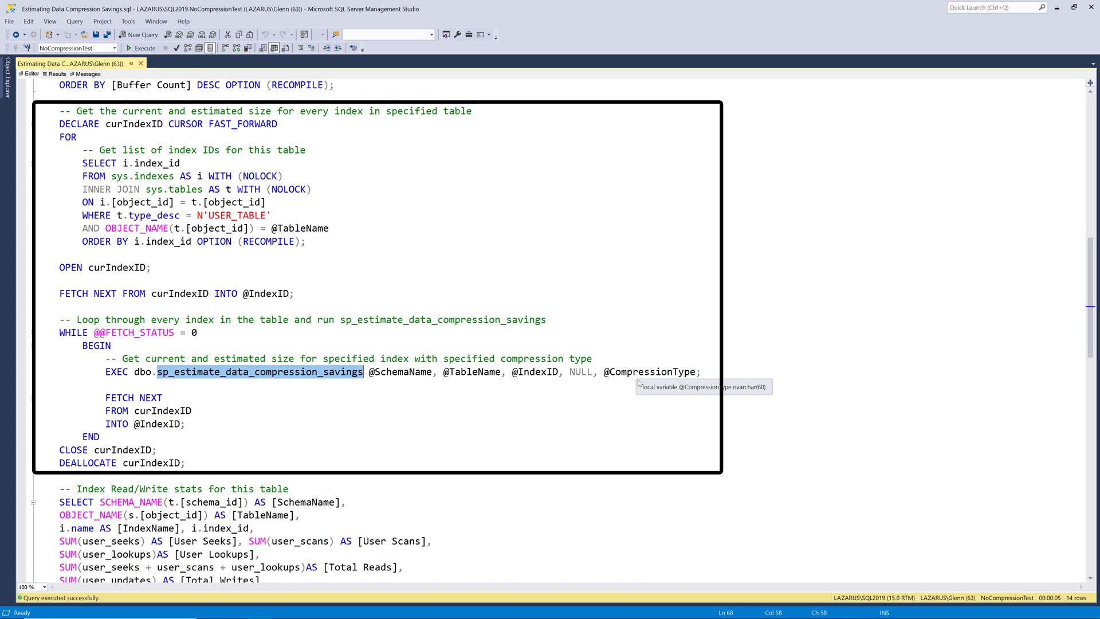
{"action": "mouse_move", "coordinate": [628, 268]}
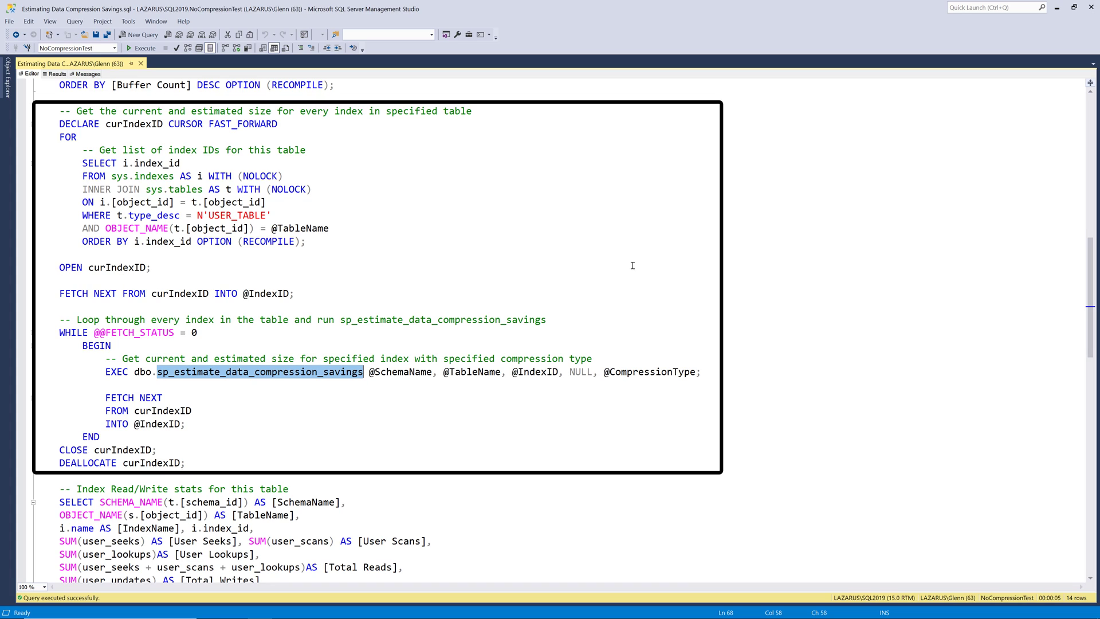
{"action": "mouse_move", "coordinate": [162, 446]}
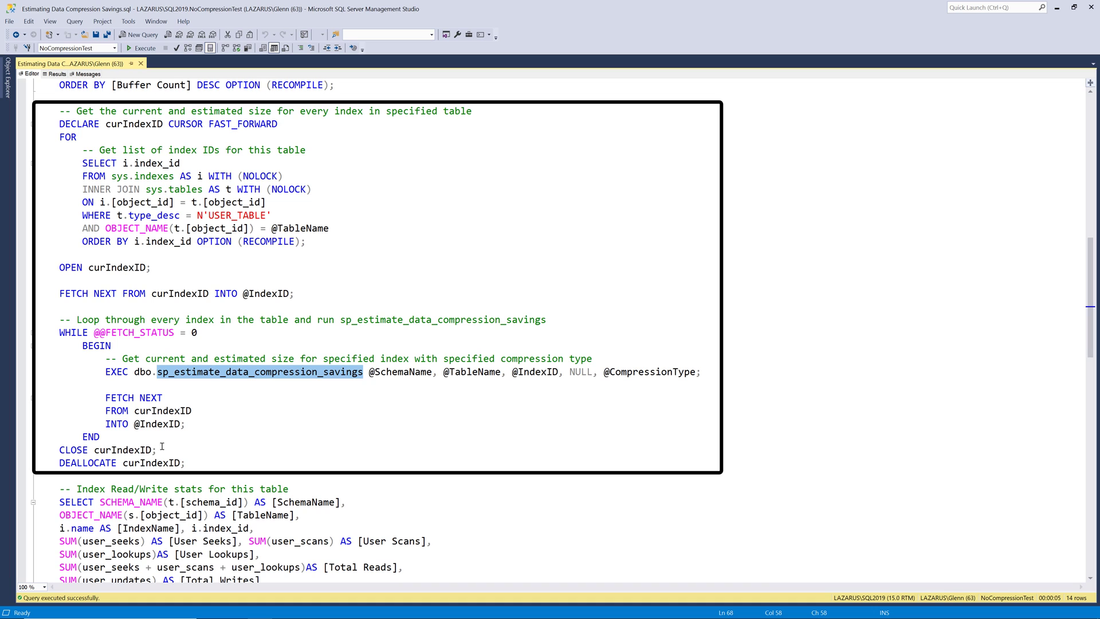
{"action": "scroll", "scroll_direction": "down", "scroll_amount": 3}
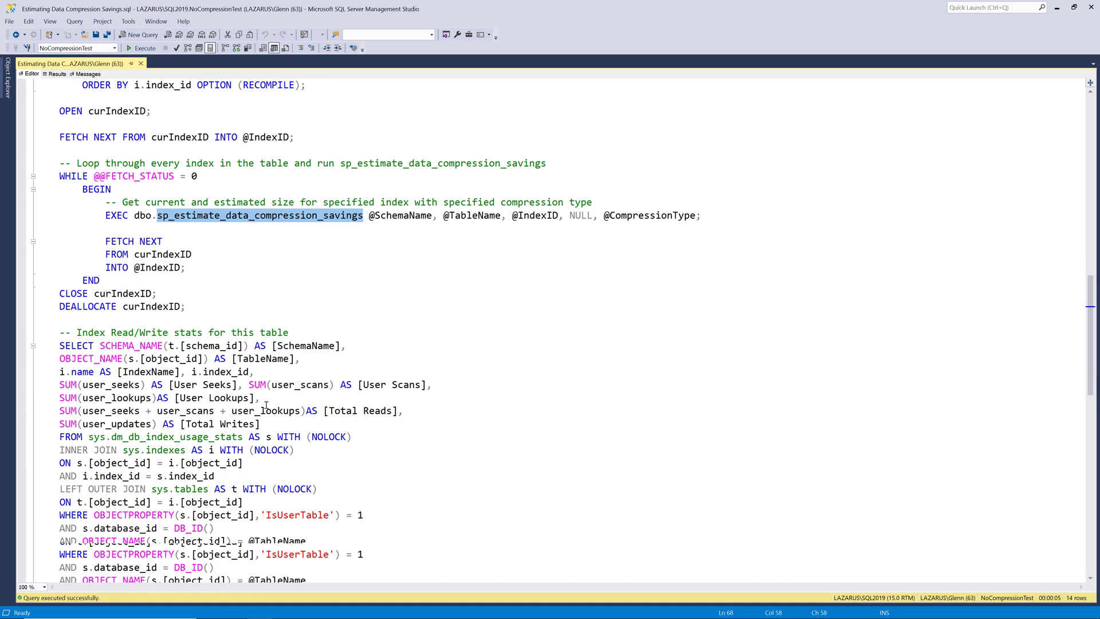
{"action": "scroll", "scroll_direction": "down", "scroll_amount": 3}
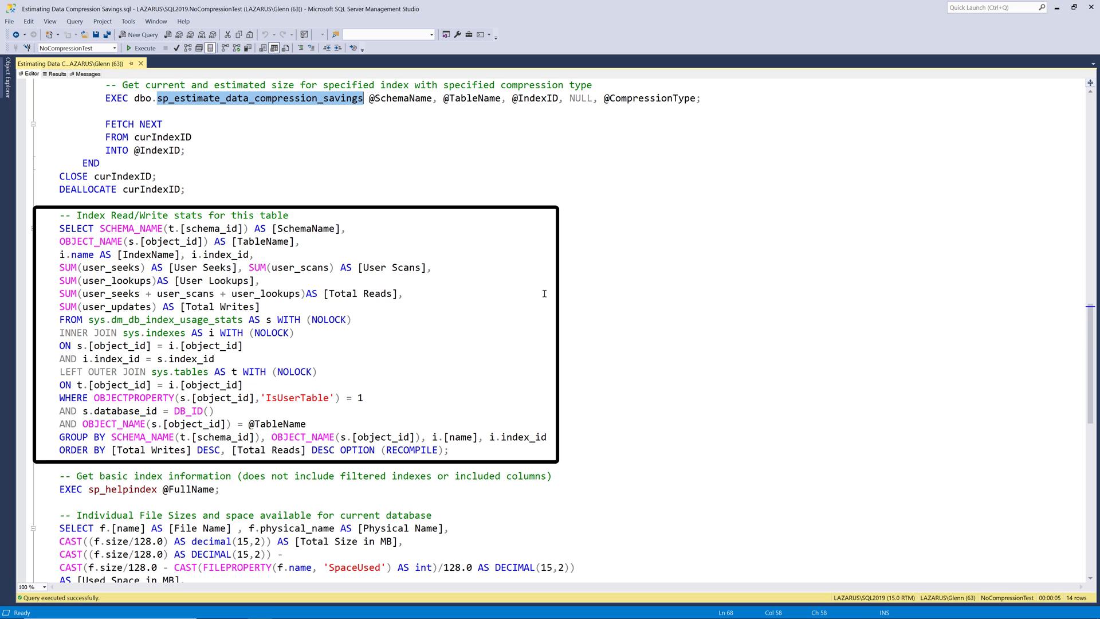
{"action": "scroll", "scroll_direction": "down", "scroll_amount": 3}
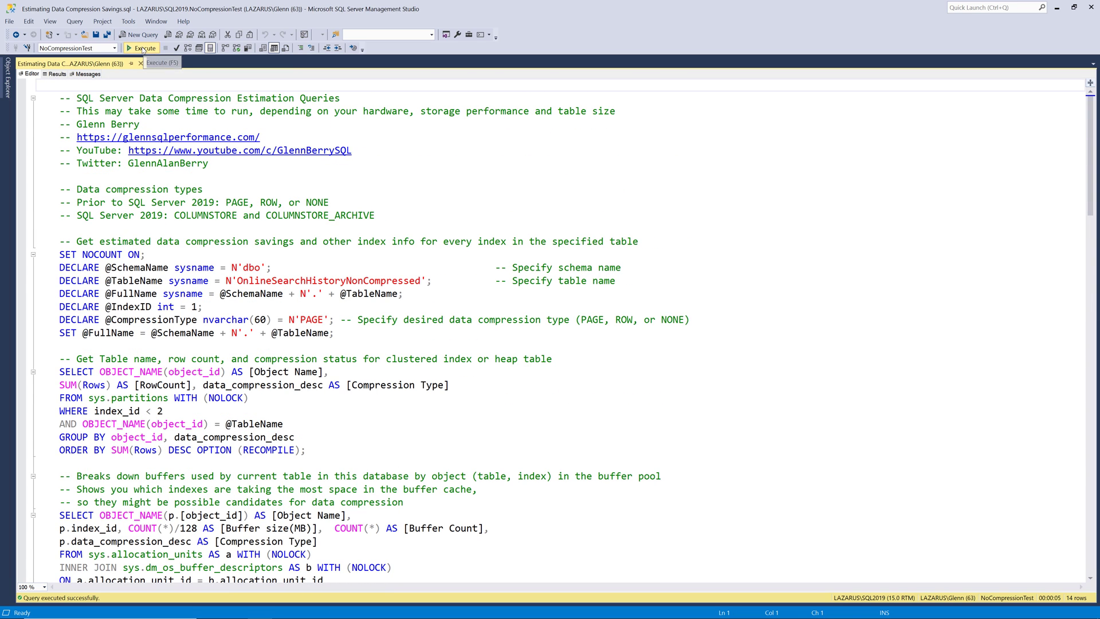
Run the script and note compression type NONE and the 18519 MB buffer usage.
{"action": "left_click", "coordinate": [141, 48]}
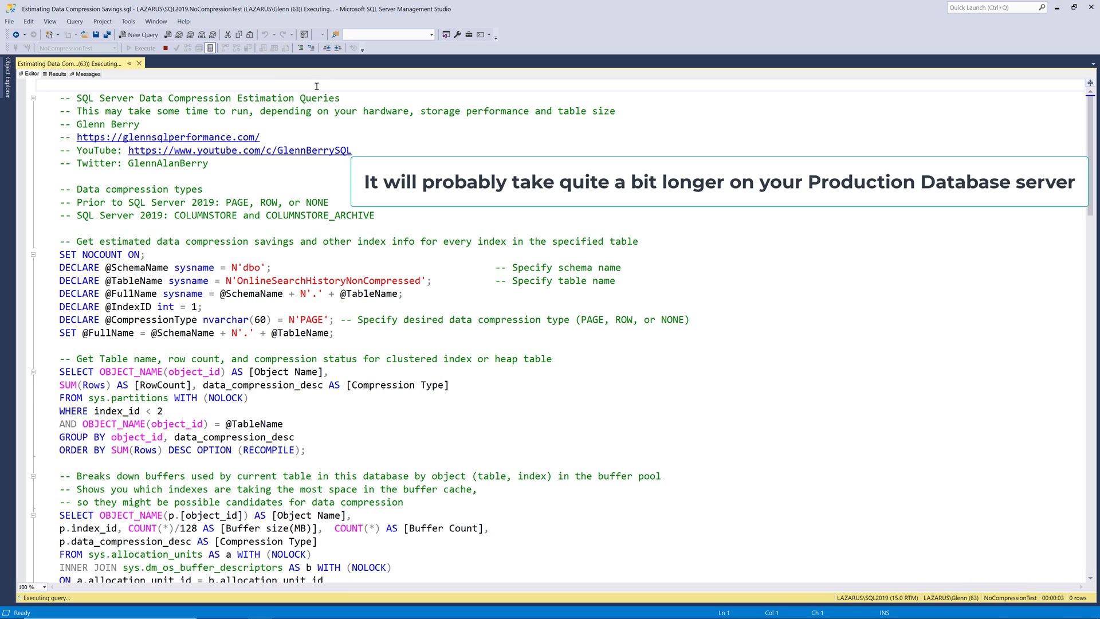
{"action": "left_click", "coordinate": [55, 74]}
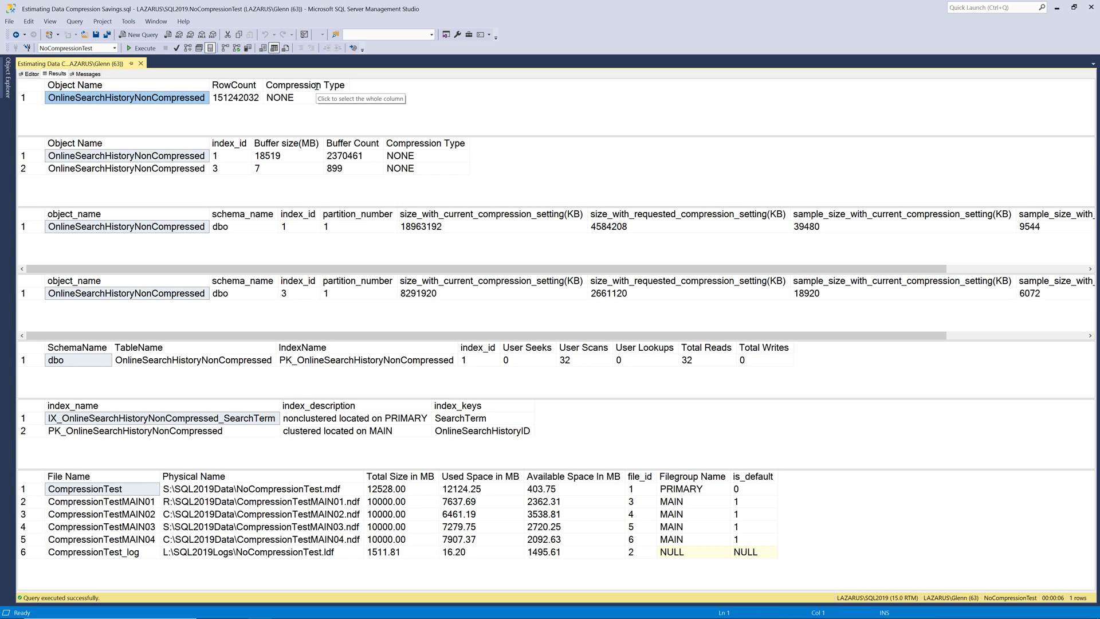
{"action": "mouse_move", "coordinate": [592, 153]}
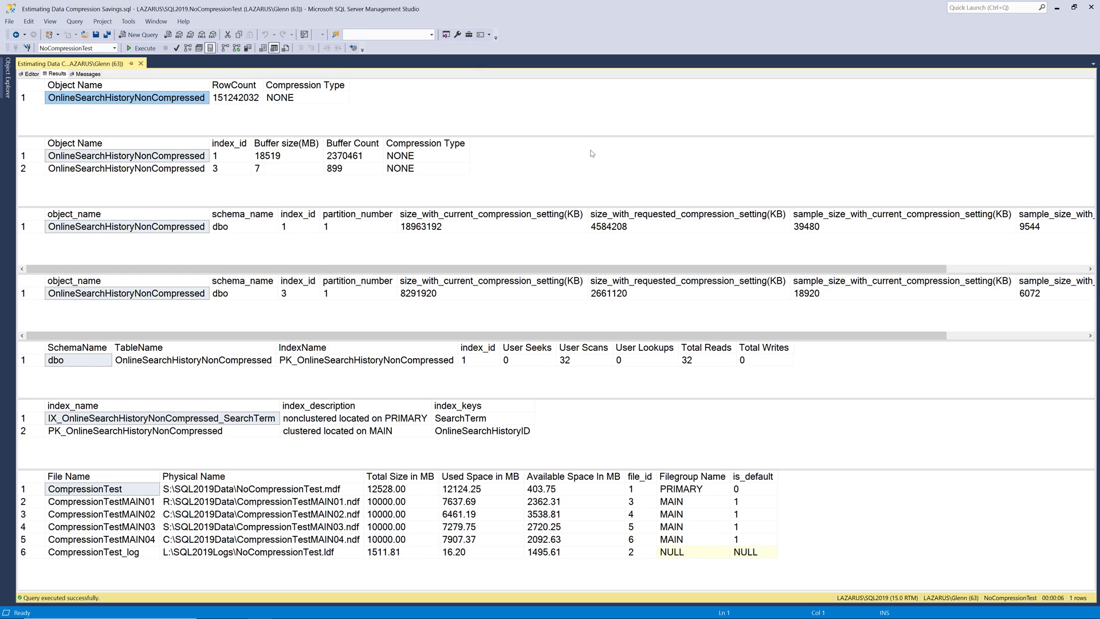
{"action": "mouse_move", "coordinate": [592, 184]}
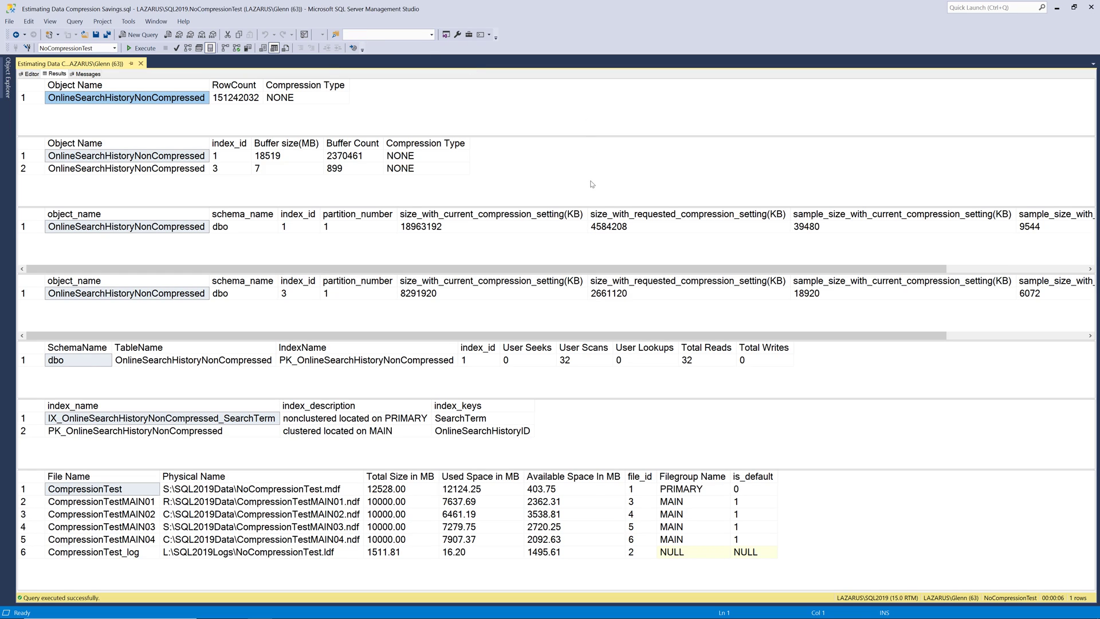
{"action": "mouse_move", "coordinate": [591, 186]}
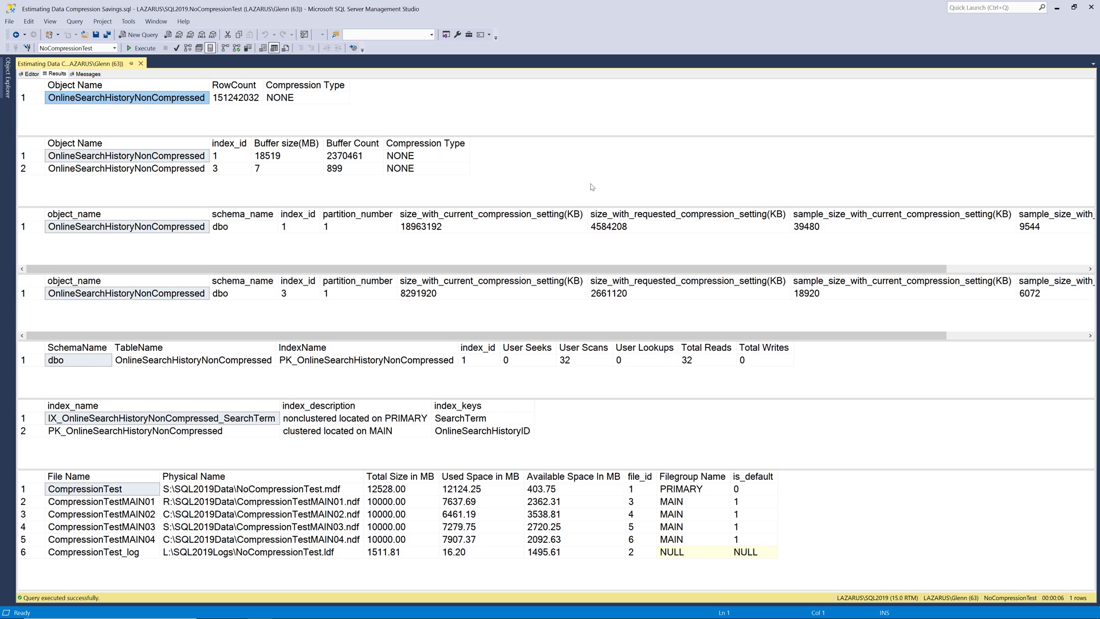
{"action": "mouse_move", "coordinate": [559, 181]}
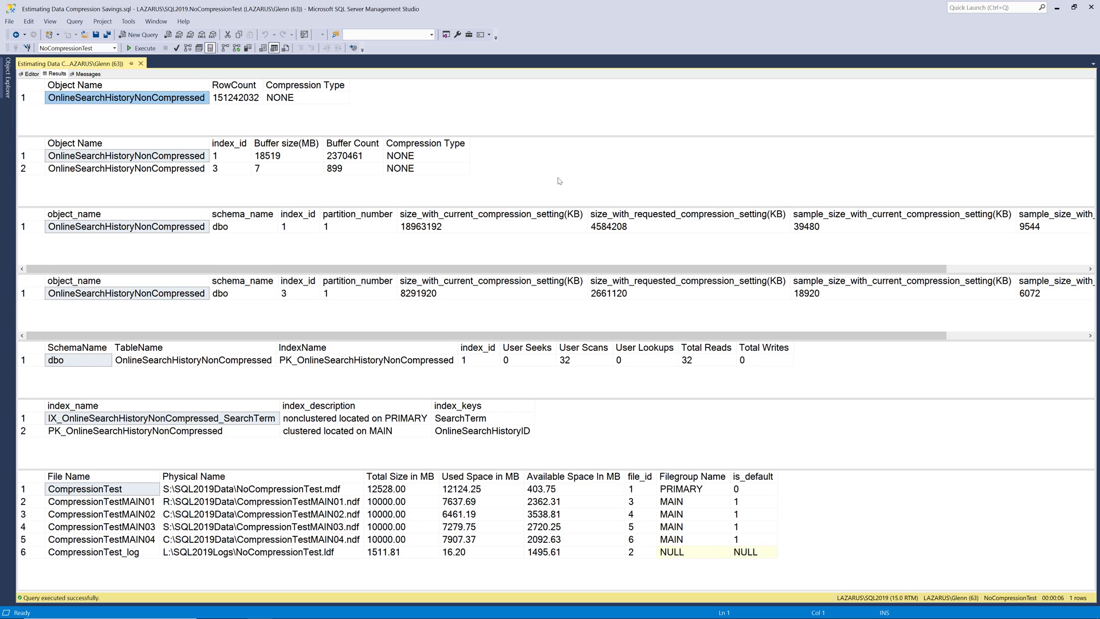
{"action": "mouse_move", "coordinate": [91, 117]}
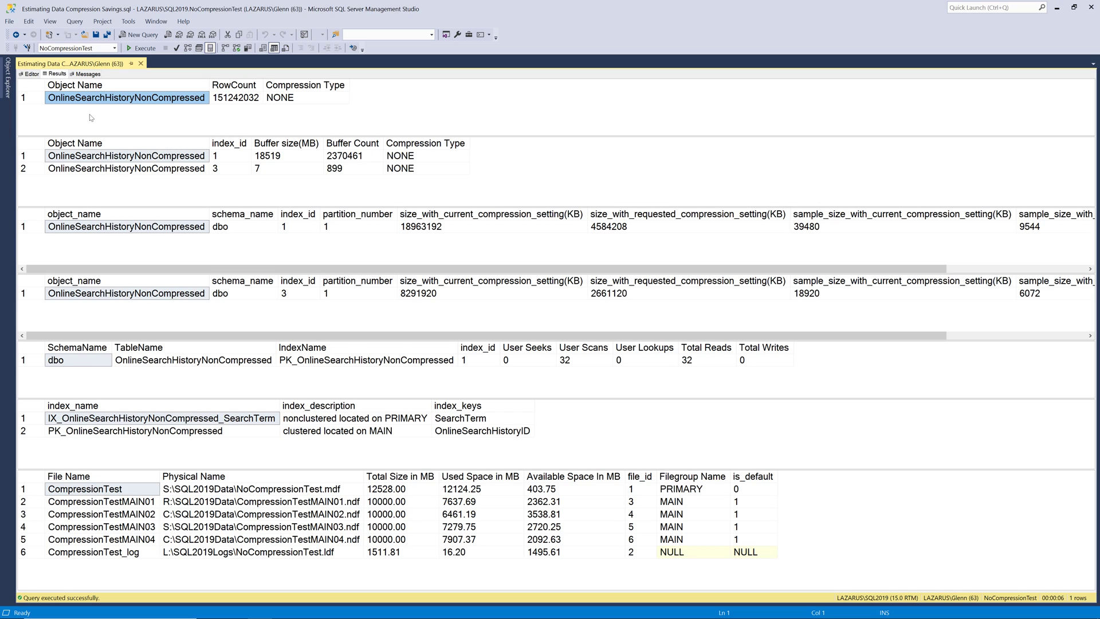
{"action": "mouse_move", "coordinate": [79, 100]}
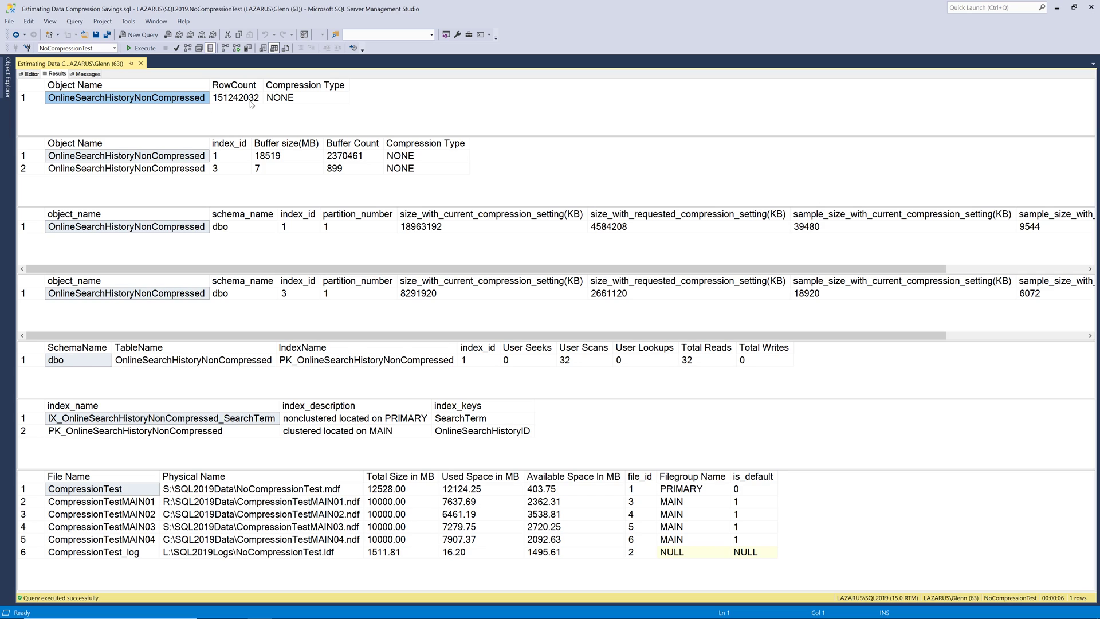
{"action": "mouse_move", "coordinate": [281, 107]}
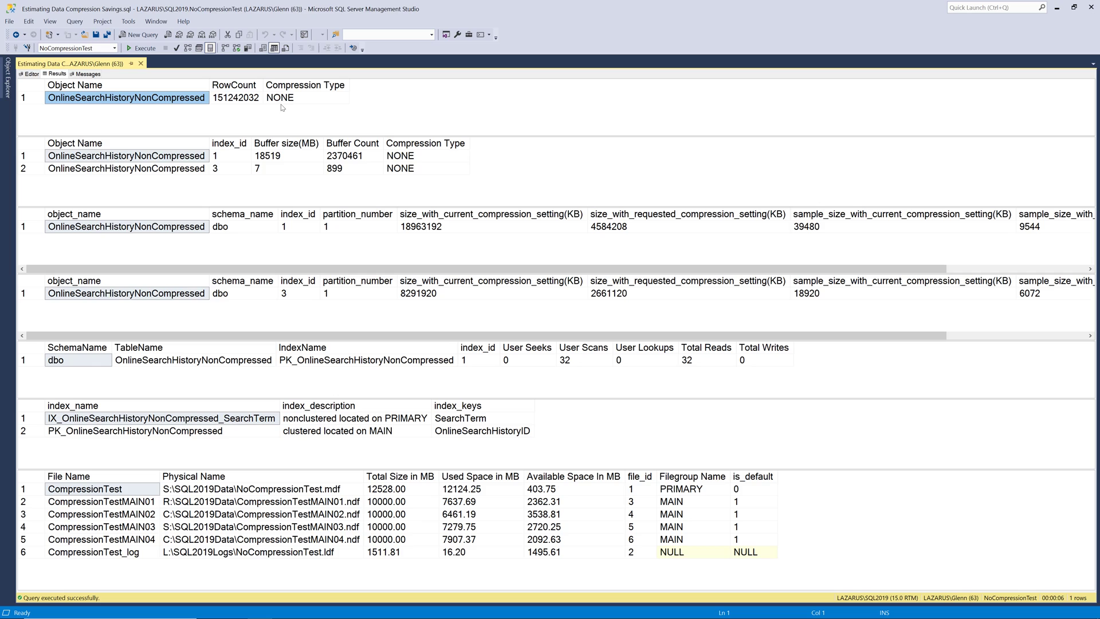
{"action": "left_click", "coordinate": [305, 96]}
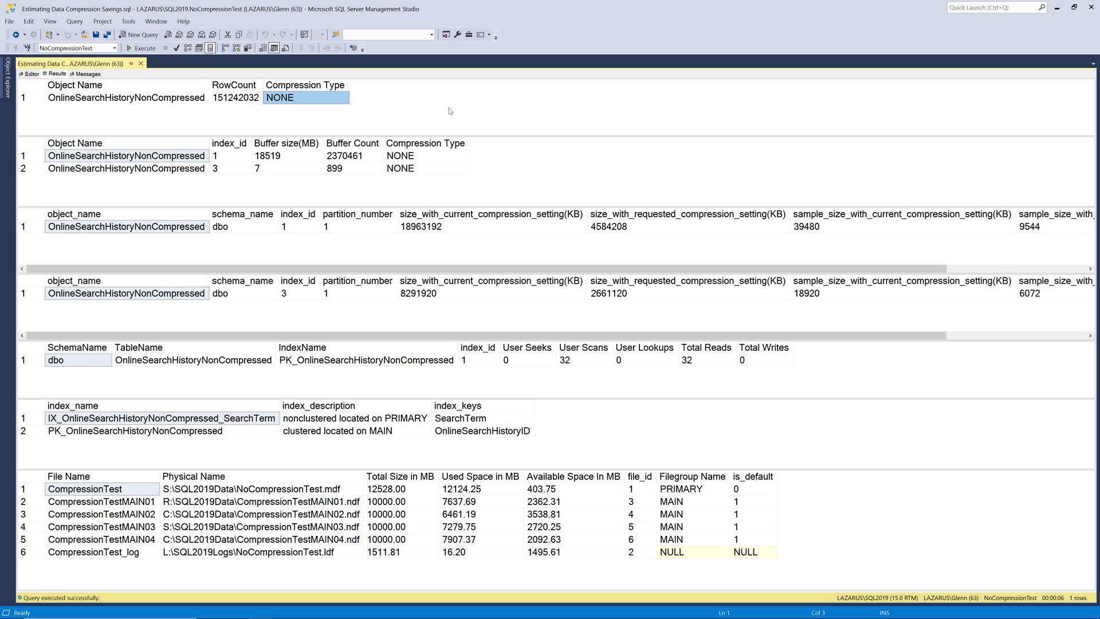
{"action": "mouse_move", "coordinate": [432, 94]}
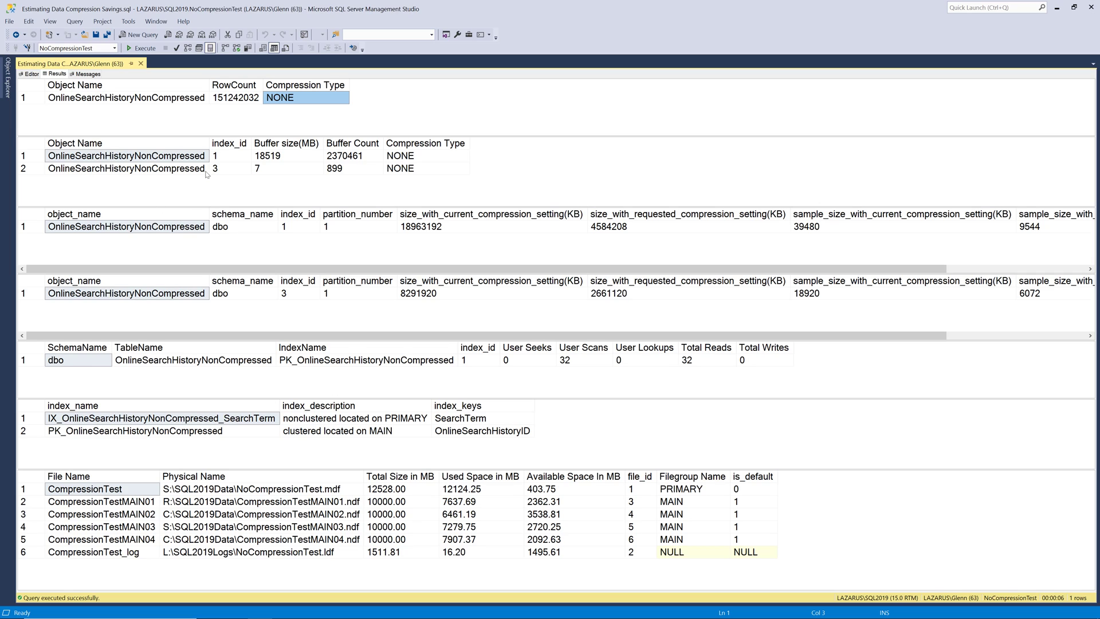
{"action": "mouse_move", "coordinate": [225, 173]}
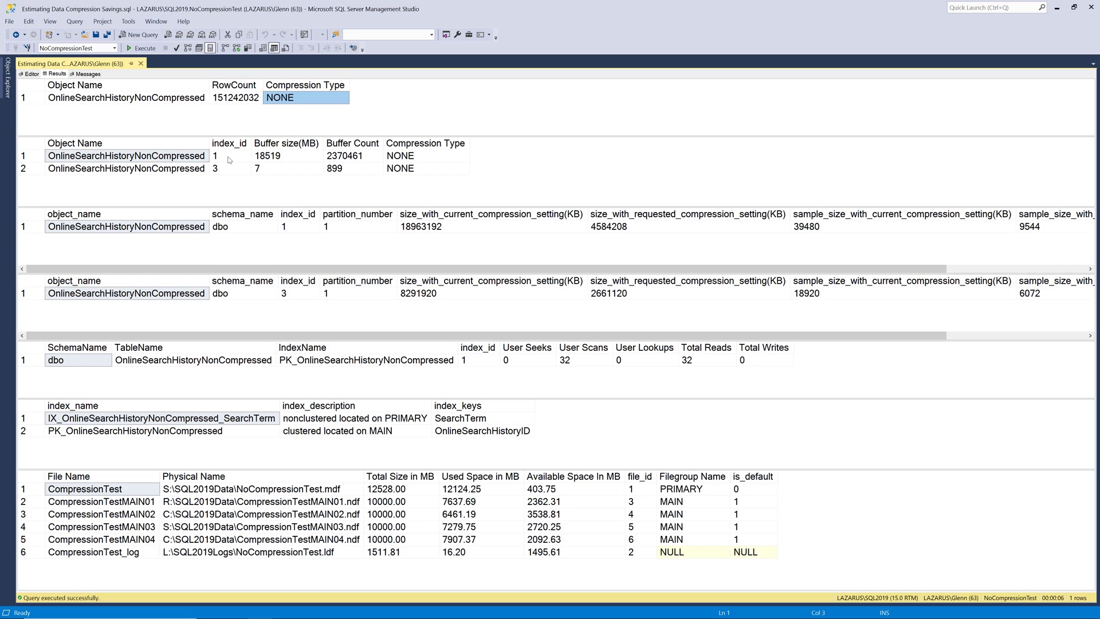
{"action": "left_click", "coordinate": [287, 155]}
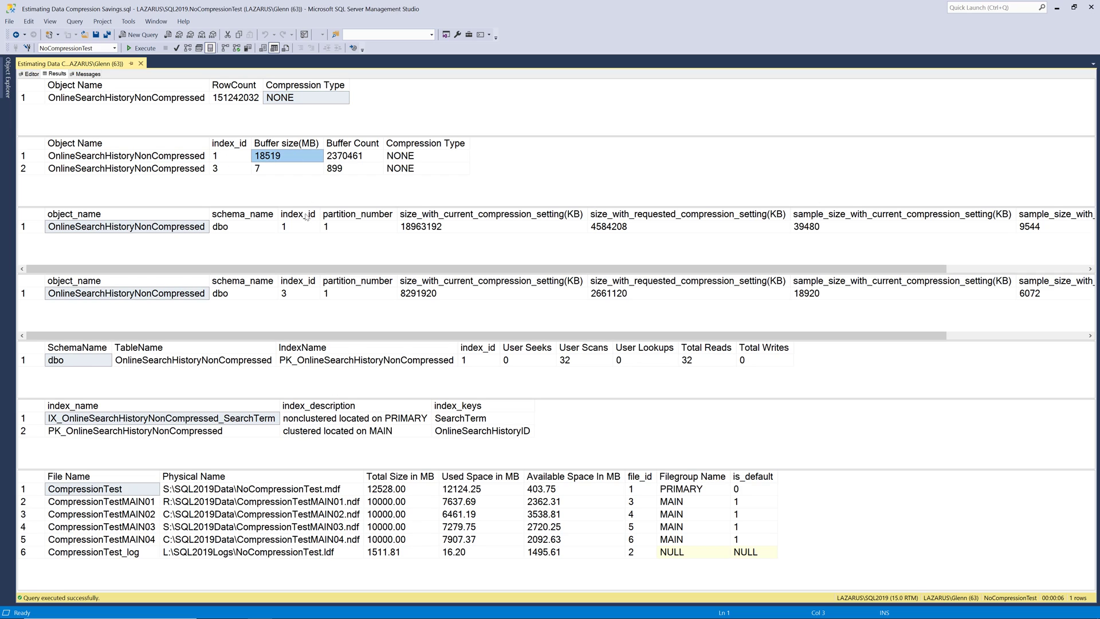
{"action": "mouse_move", "coordinate": [521, 102]}
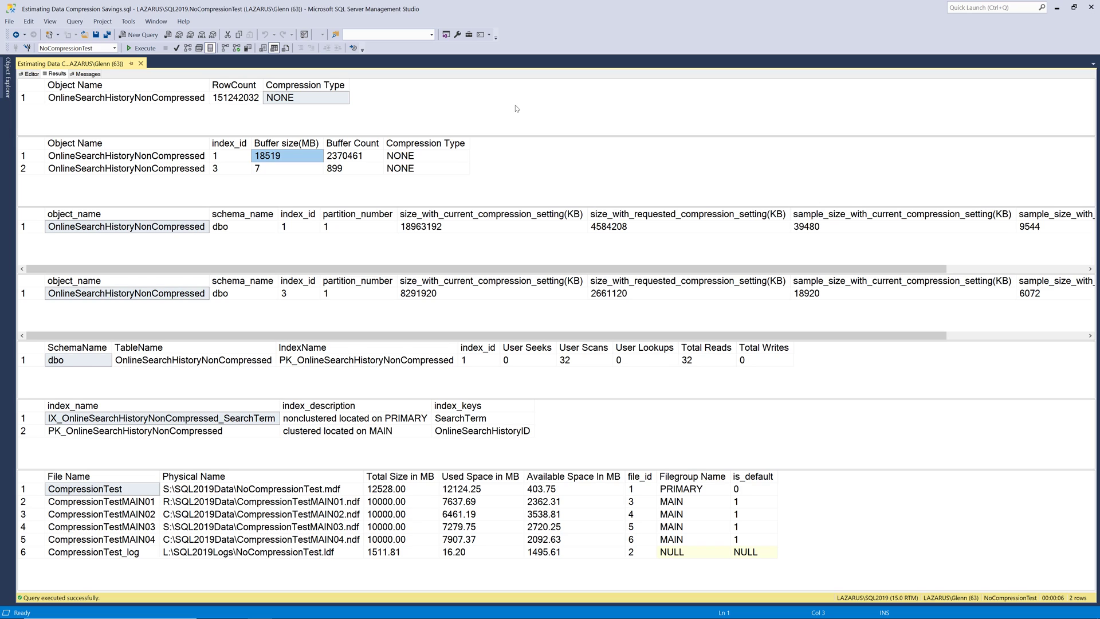
{"action": "mouse_move", "coordinate": [359, 131]}
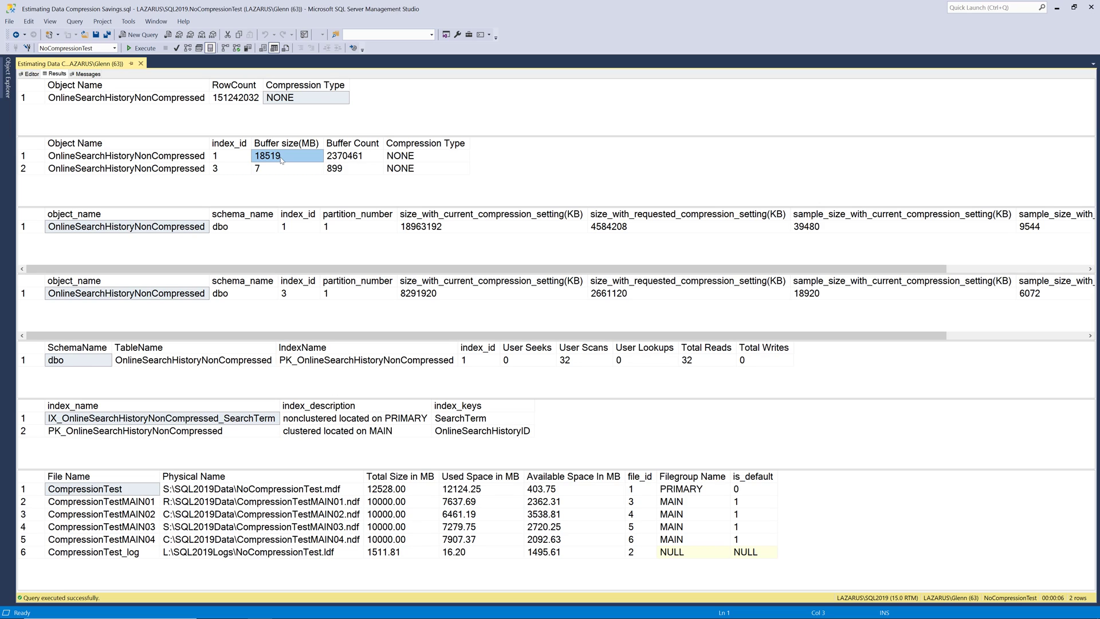
{"action": "mouse_move", "coordinate": [91, 226]}
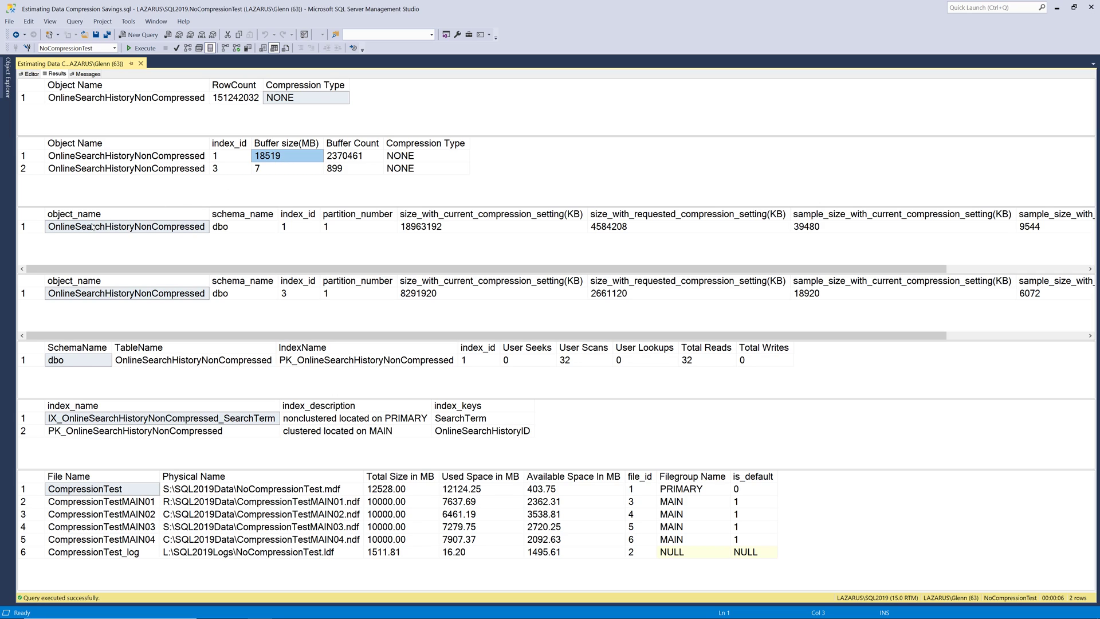
Mark index 1's estimated compressed size 4584208, index 3's size 8291920, and clustered index usage stats.
{"action": "left_click", "coordinate": [126, 226]}
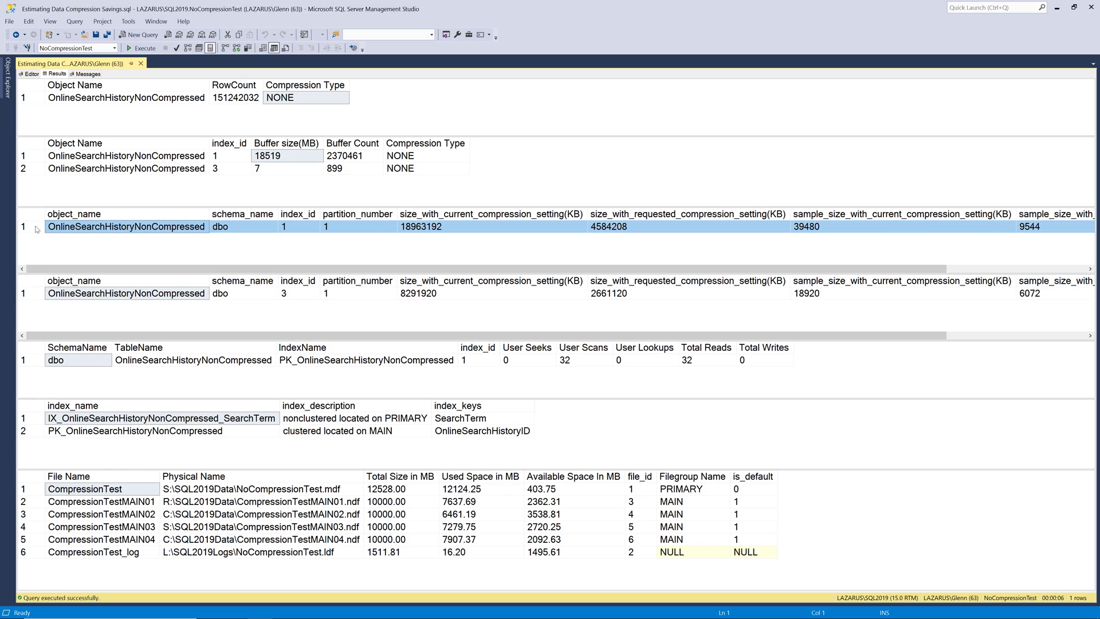
{"action": "mouse_move", "coordinate": [441, 233]}
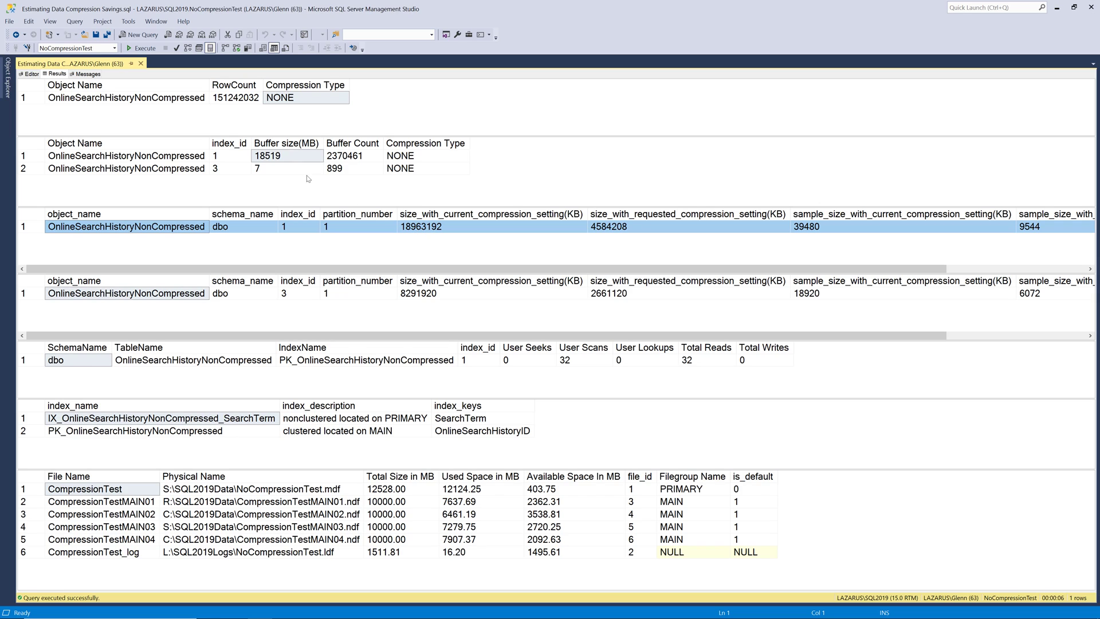
{"action": "left_click", "coordinate": [421, 226]}
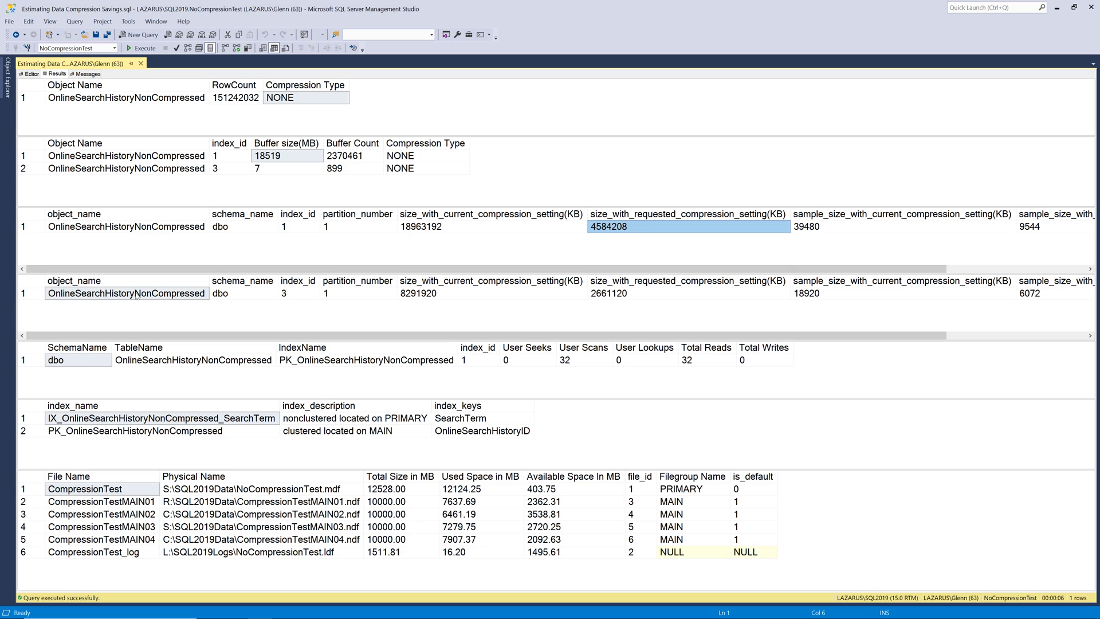
{"action": "left_click", "coordinate": [491, 293]}
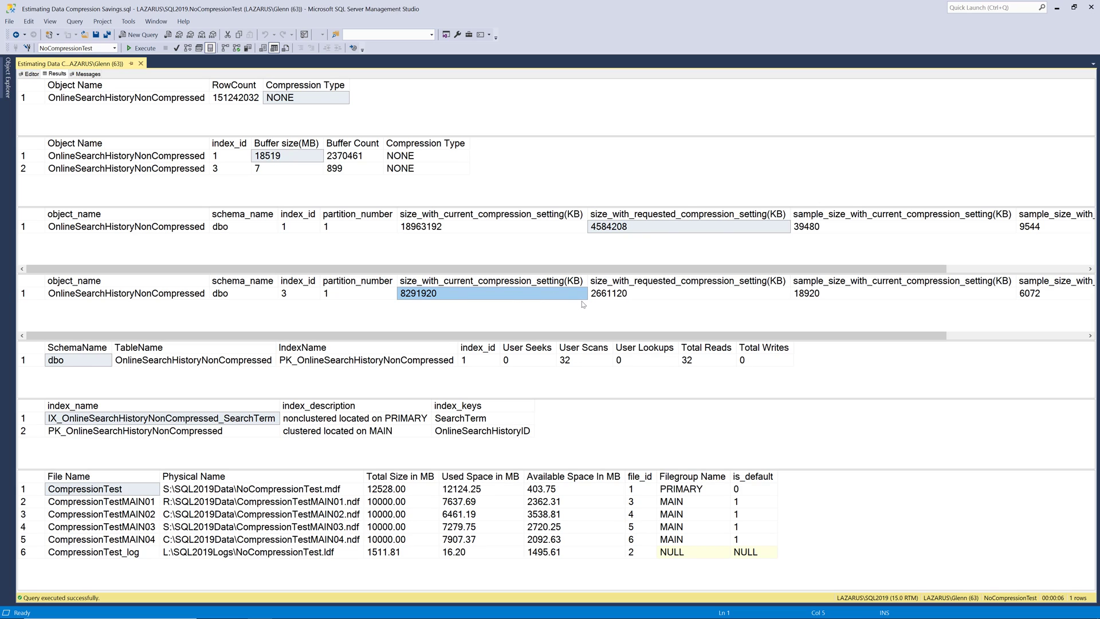
{"action": "mouse_move", "coordinate": [631, 300]}
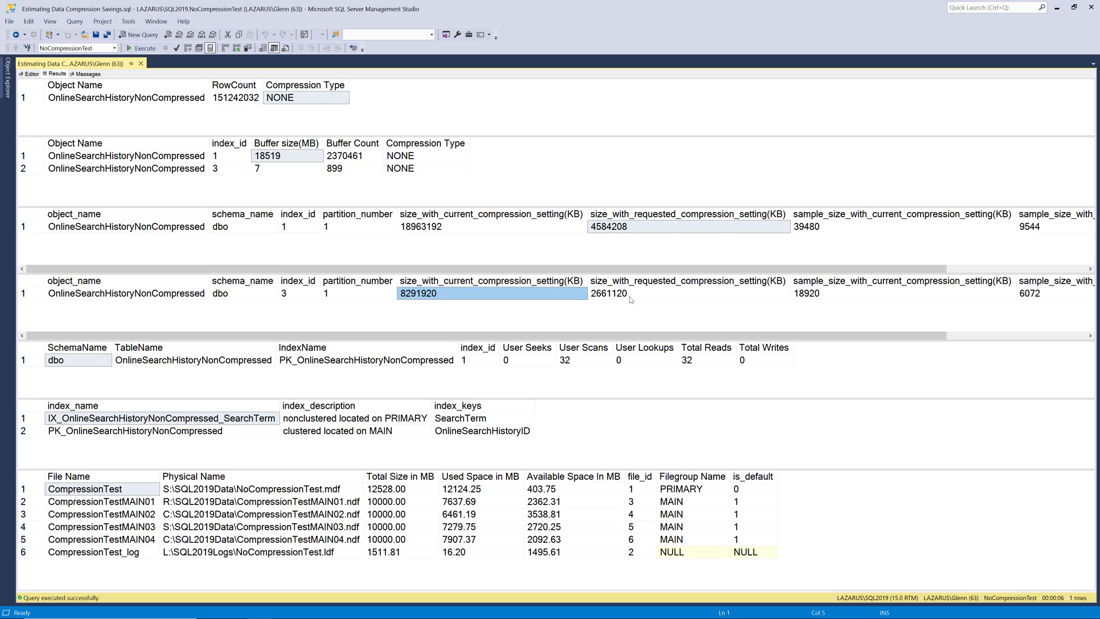
{"action": "mouse_move", "coordinate": [647, 300]}
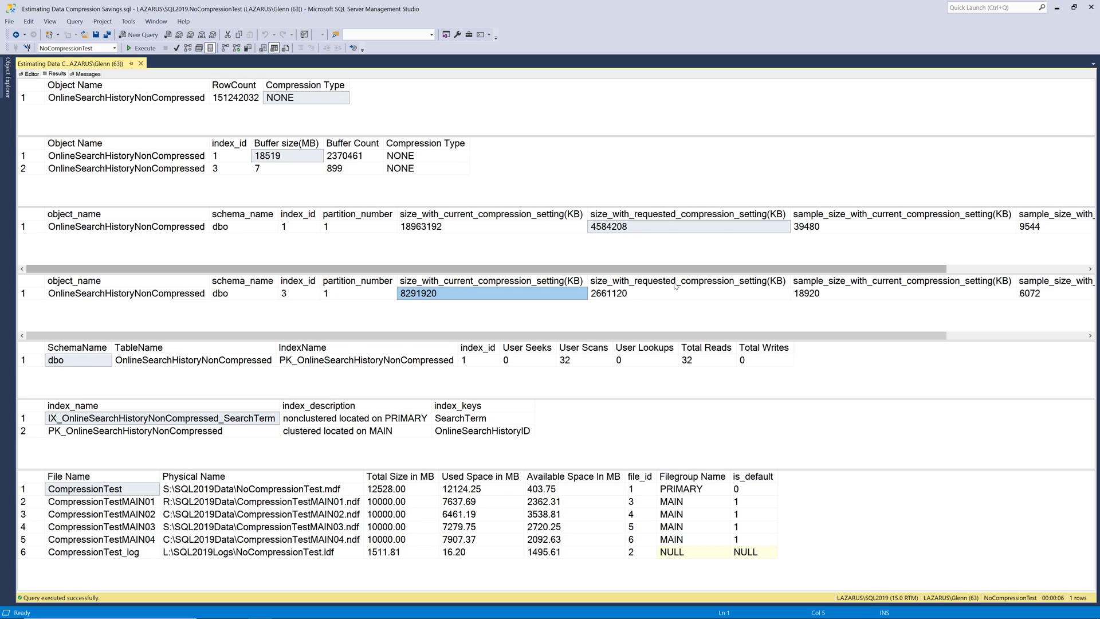
{"action": "mouse_move", "coordinate": [674, 288]}
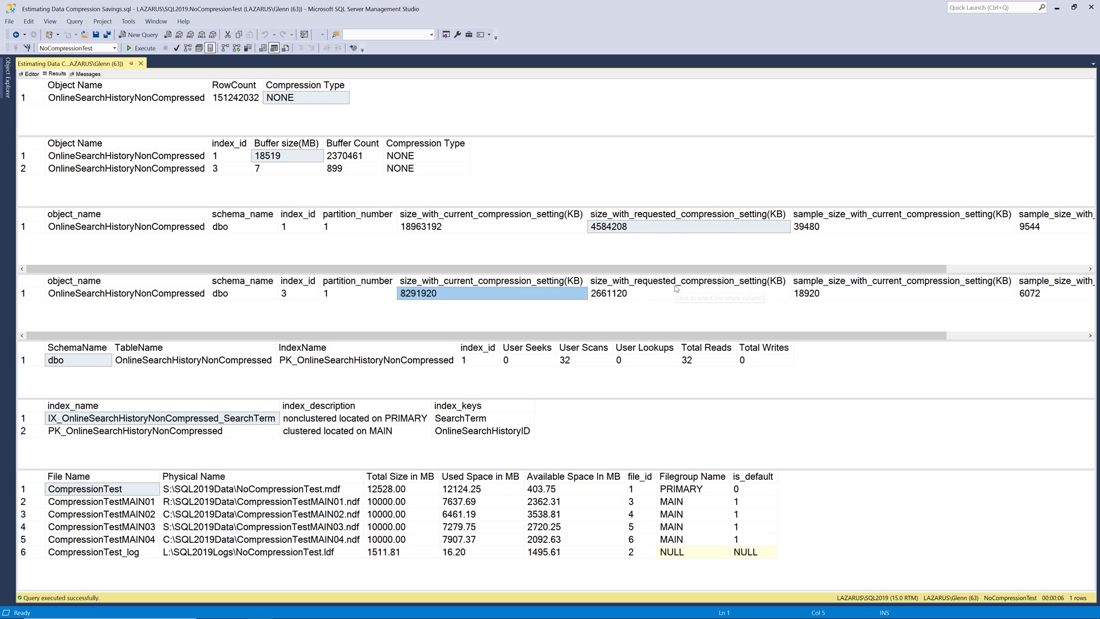
{"action": "mouse_move", "coordinate": [691, 290]}
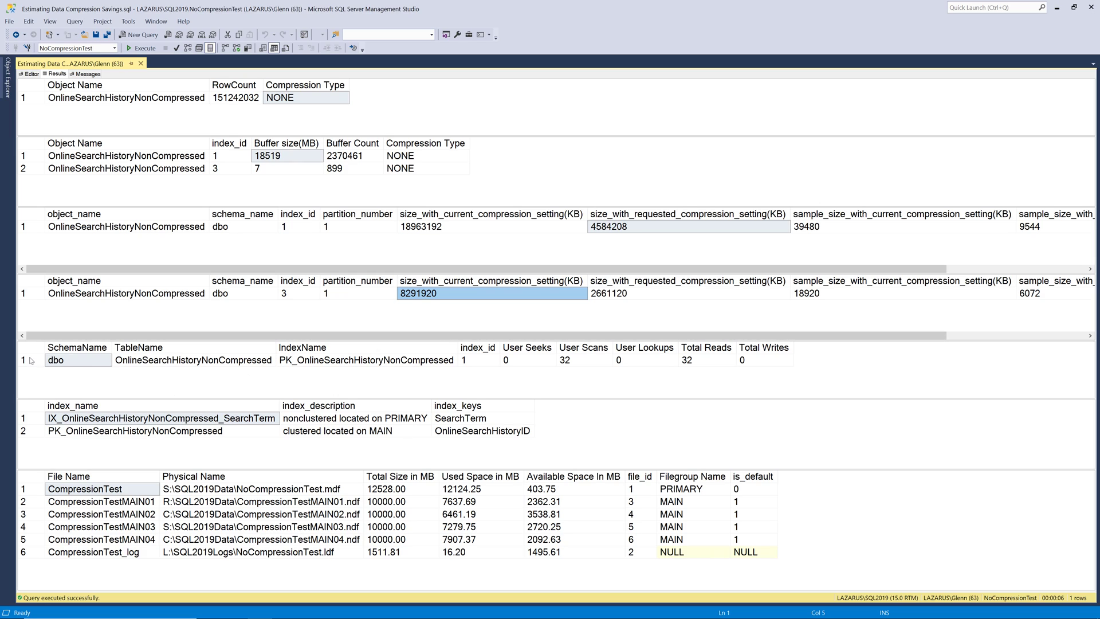
{"action": "left_click", "coordinate": [78, 360]}
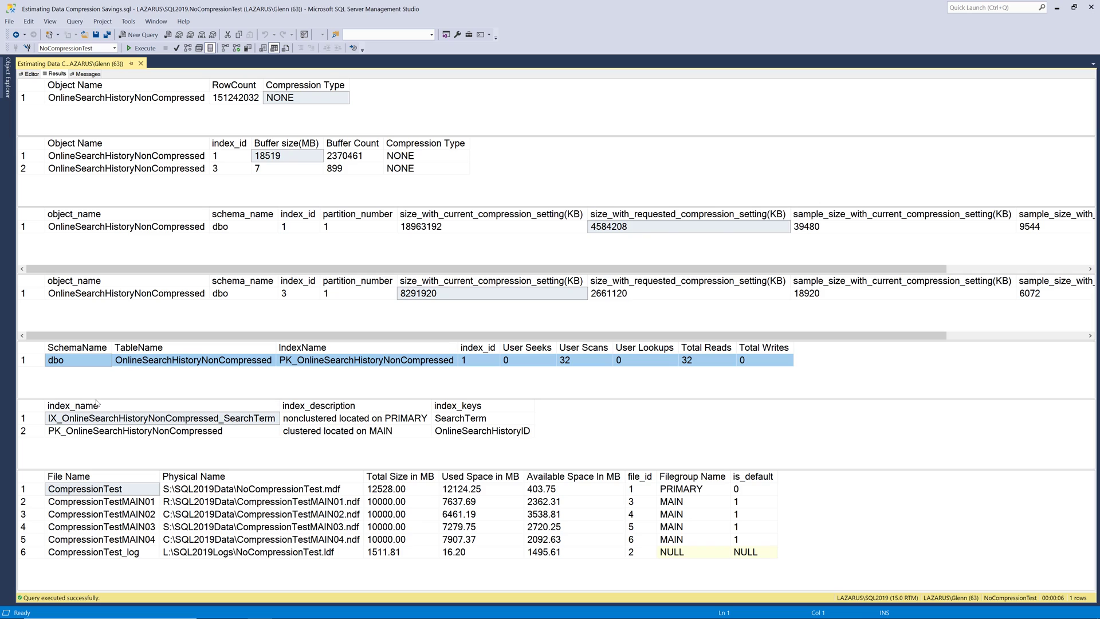
{"action": "mouse_move", "coordinate": [126, 390]}
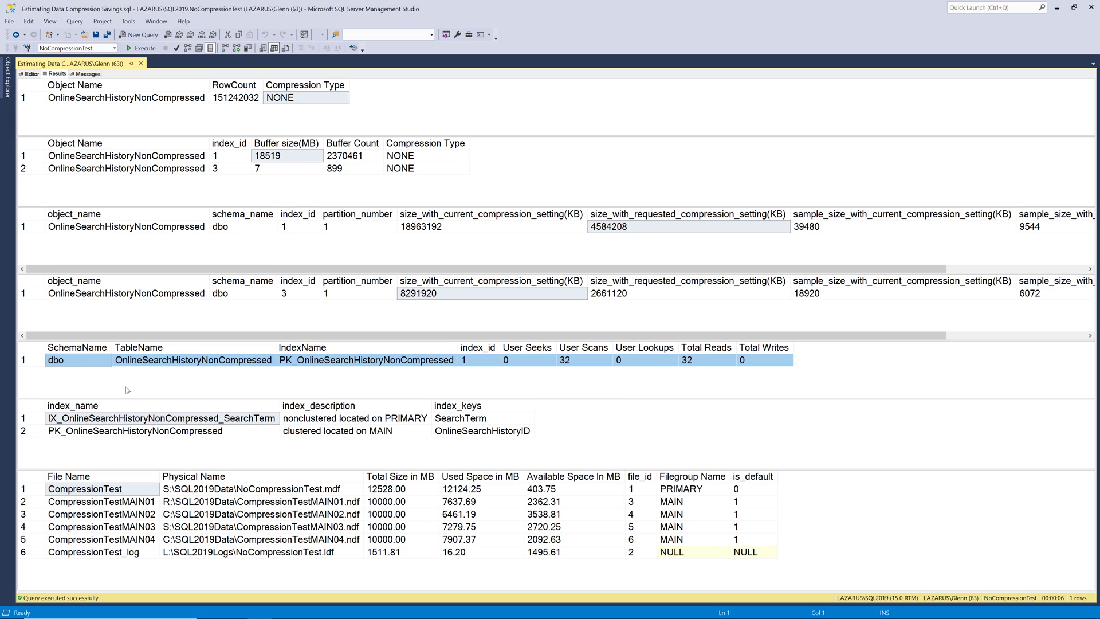
{"action": "mouse_move", "coordinate": [137, 387]}
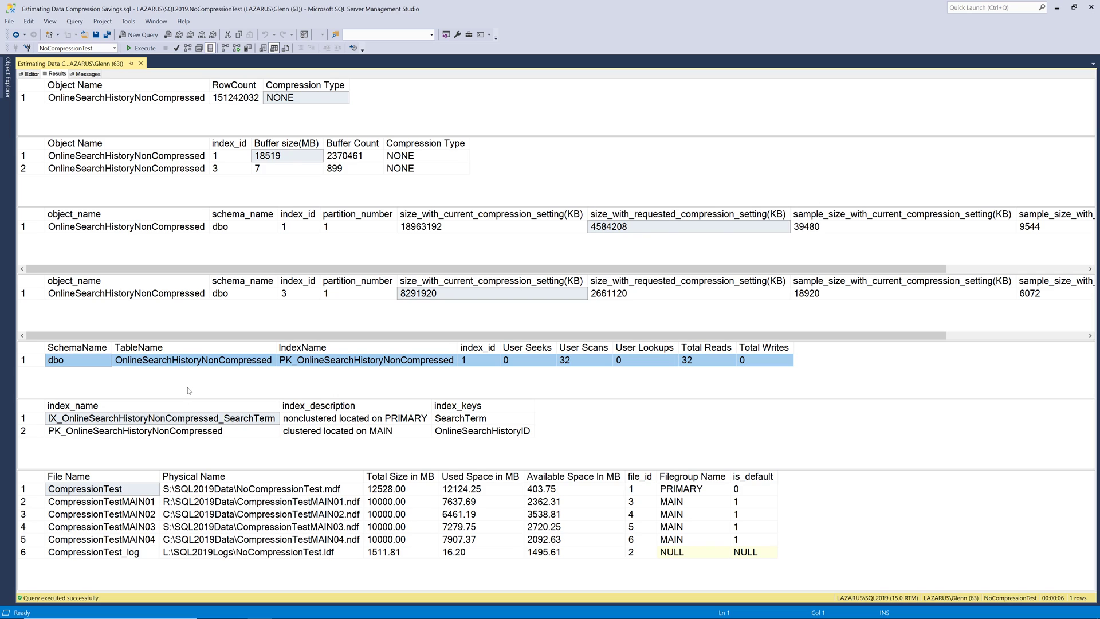
{"action": "mouse_move", "coordinate": [189, 394]}
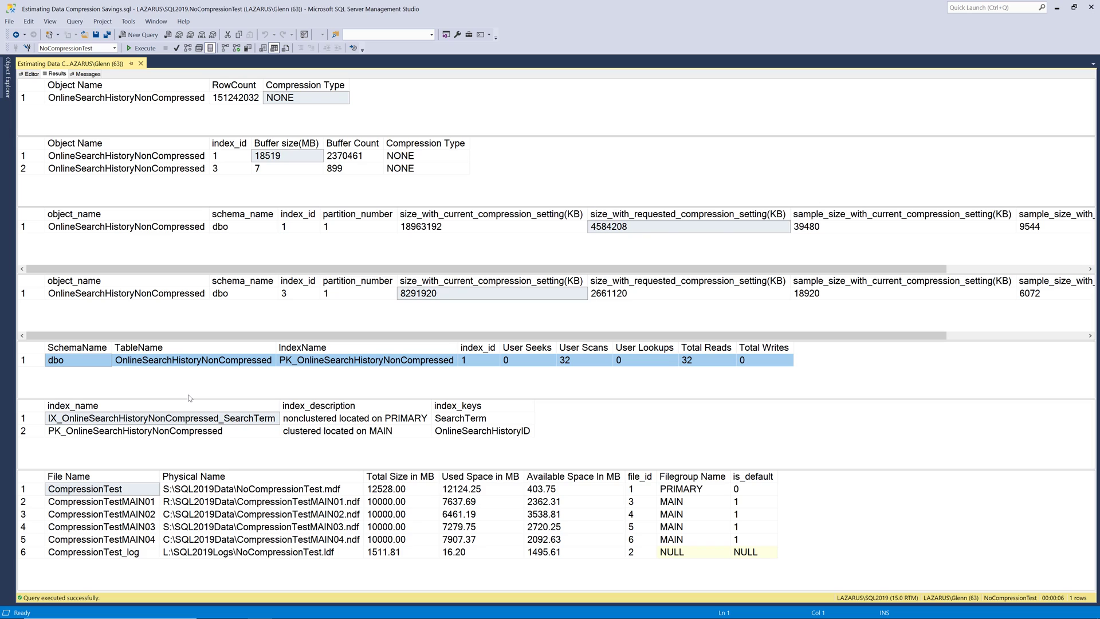
{"action": "mouse_move", "coordinate": [727, 374]}
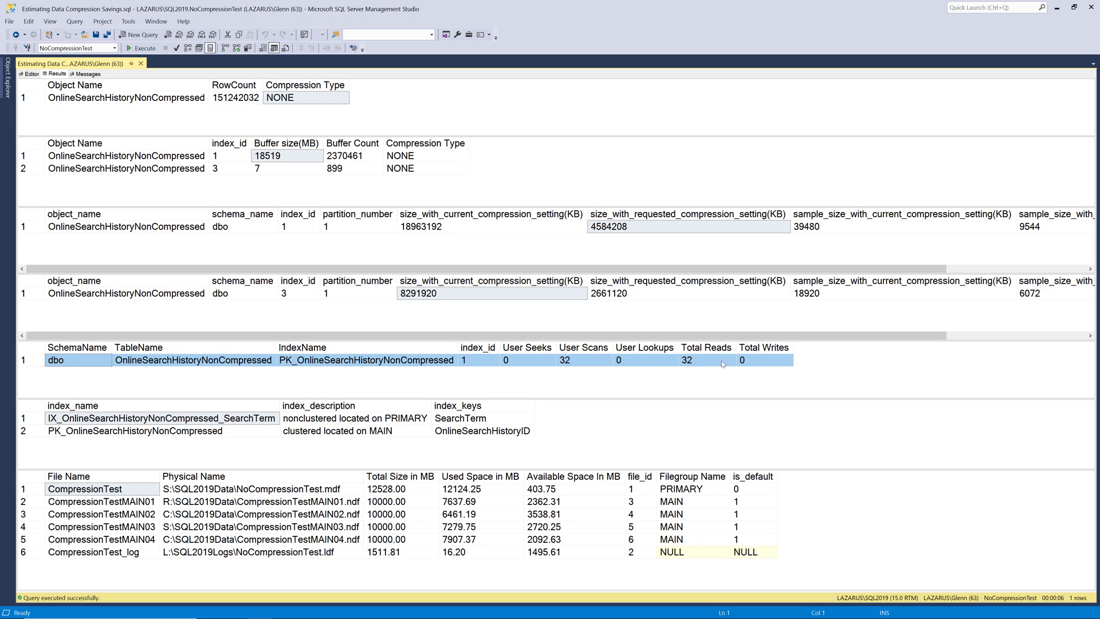
{"action": "mouse_move", "coordinate": [771, 363]}
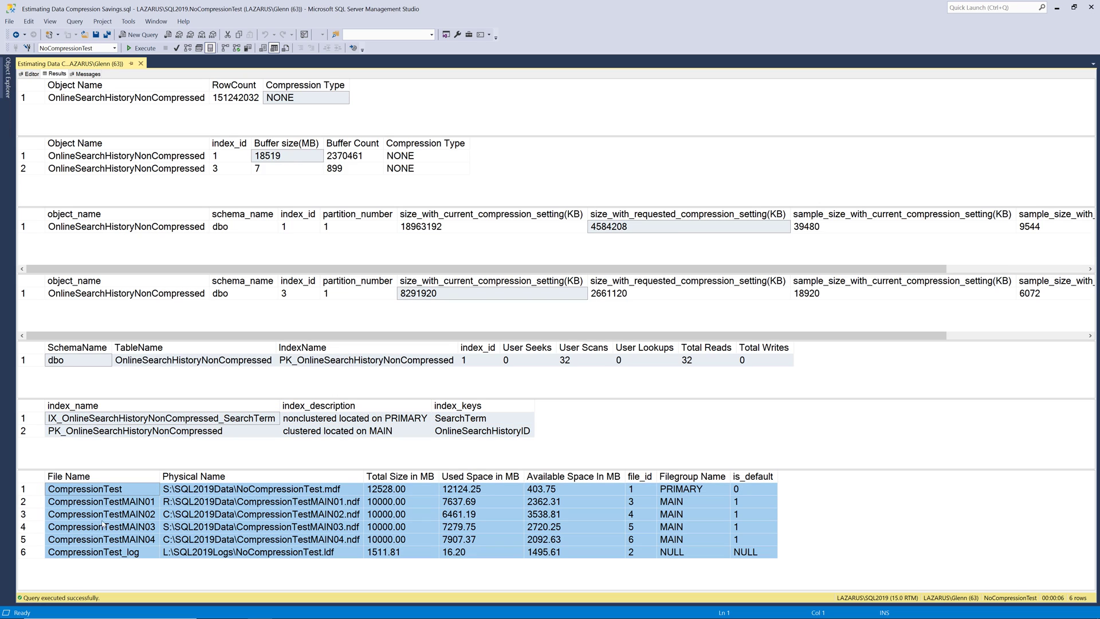
Review the data file paths and their used and available space, then return to the script.
{"action": "left_click", "coordinate": [252, 489]}
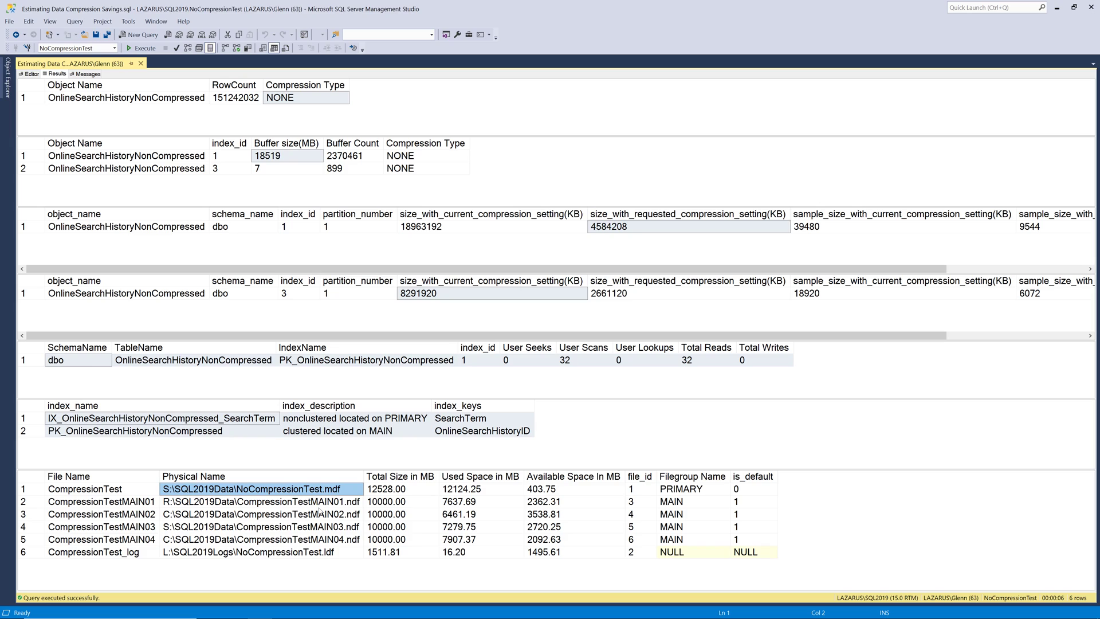
{"action": "mouse_move", "coordinate": [615, 485]}
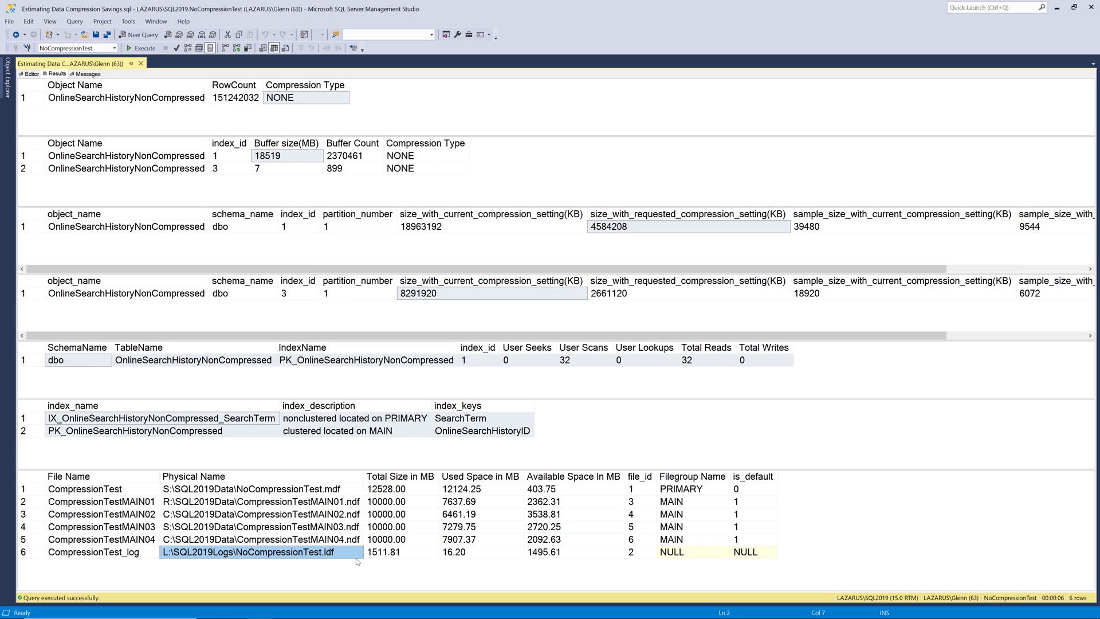
{"action": "left_click", "coordinate": [399, 476]}
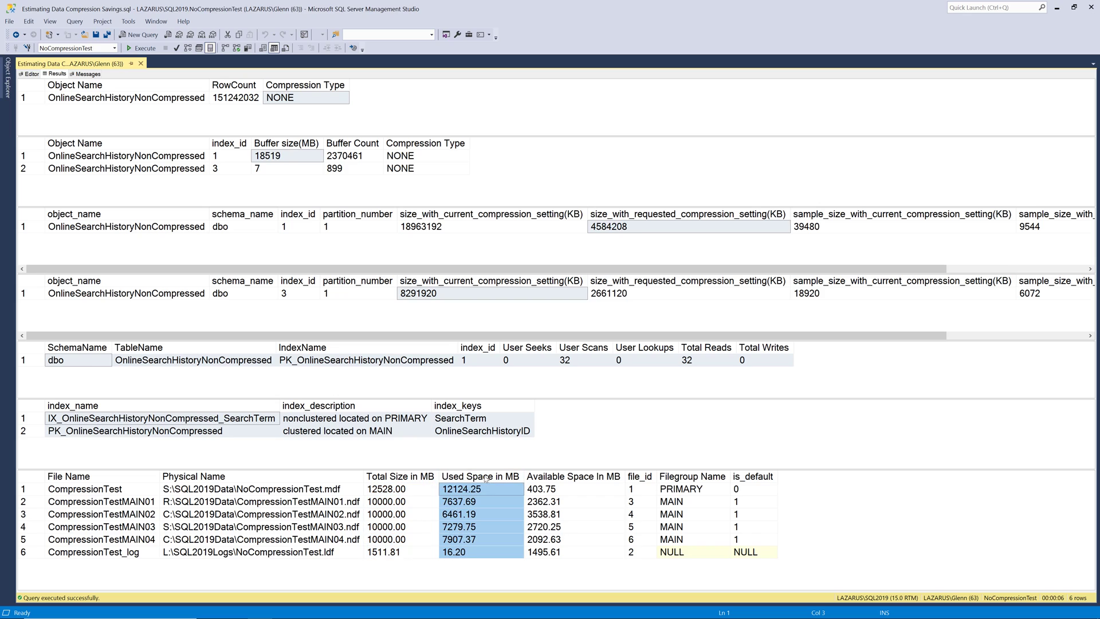
{"action": "left_click", "coordinate": [572, 489]}
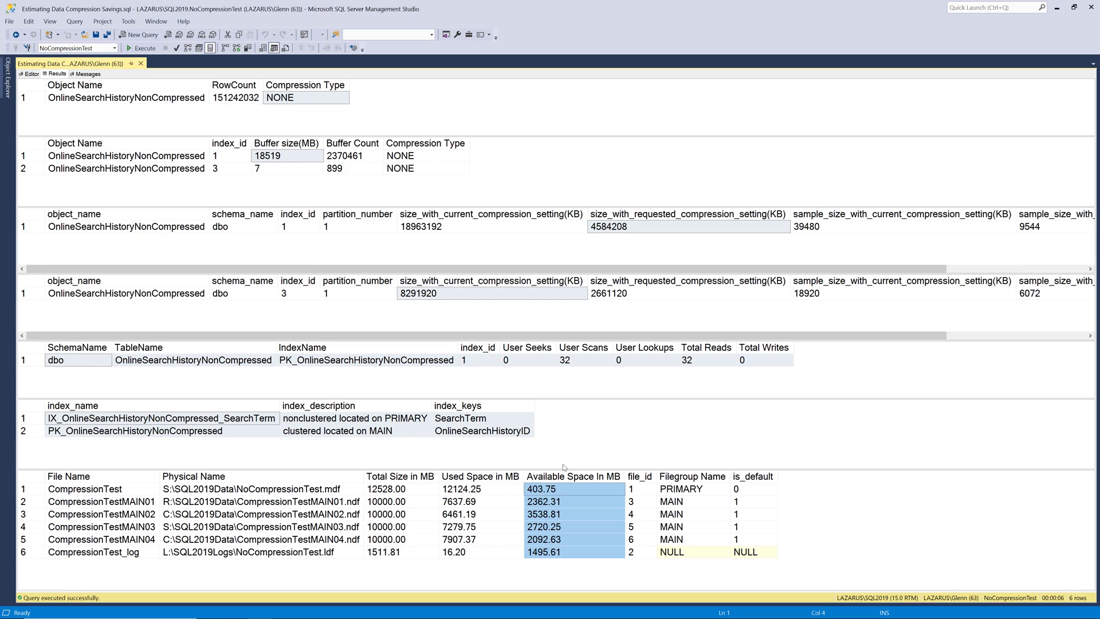
{"action": "mouse_move", "coordinate": [603, 464]}
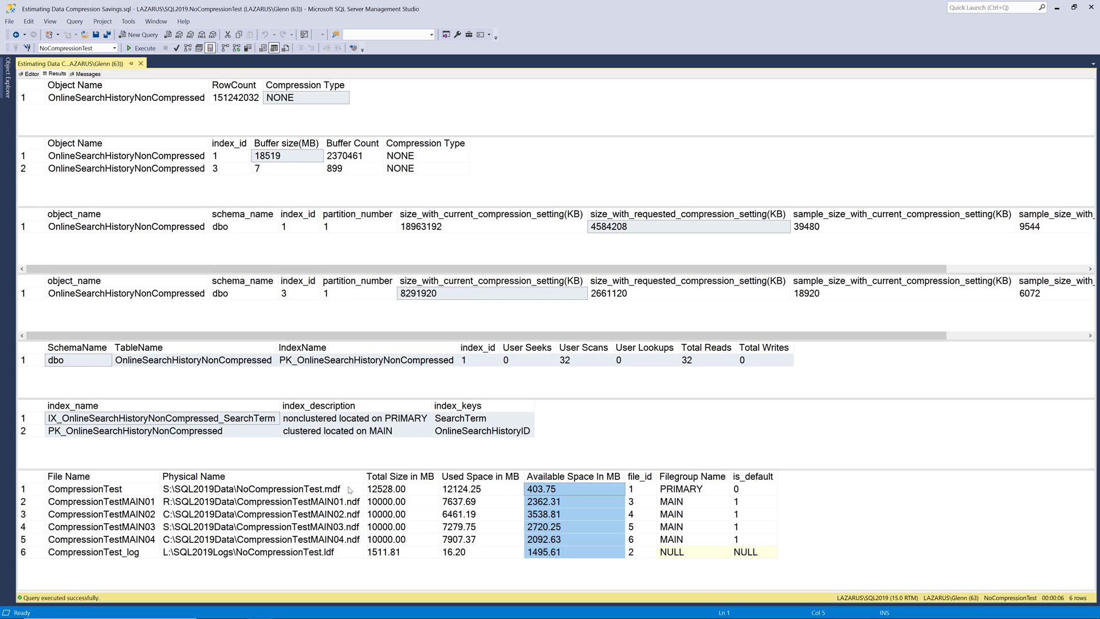
{"action": "left_click", "coordinate": [261, 501]}
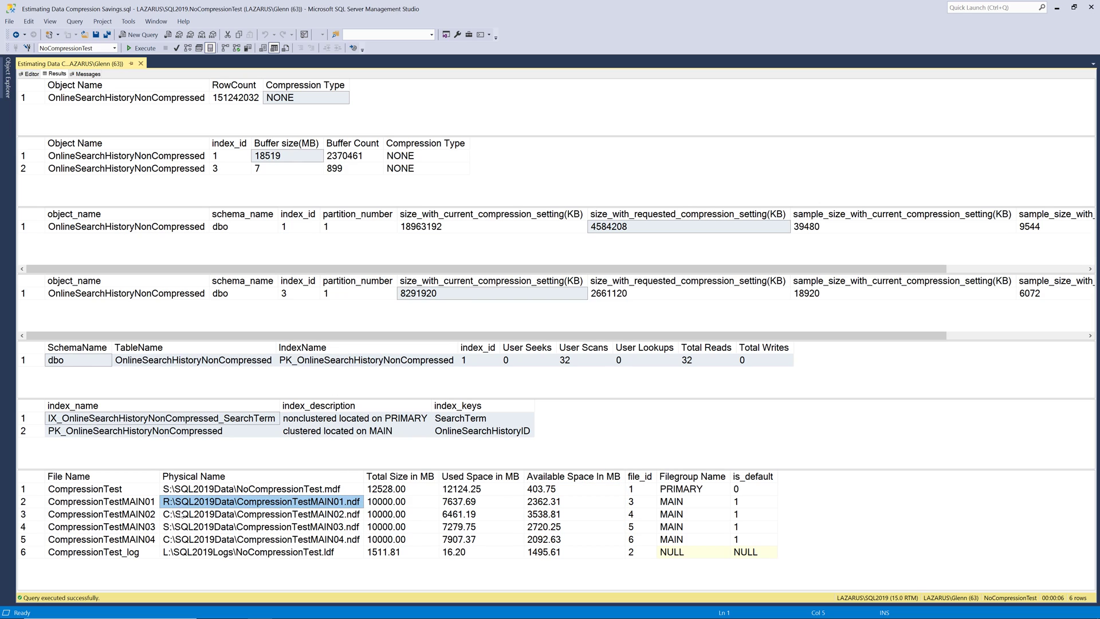
{"action": "left_click", "coordinate": [261, 513]}
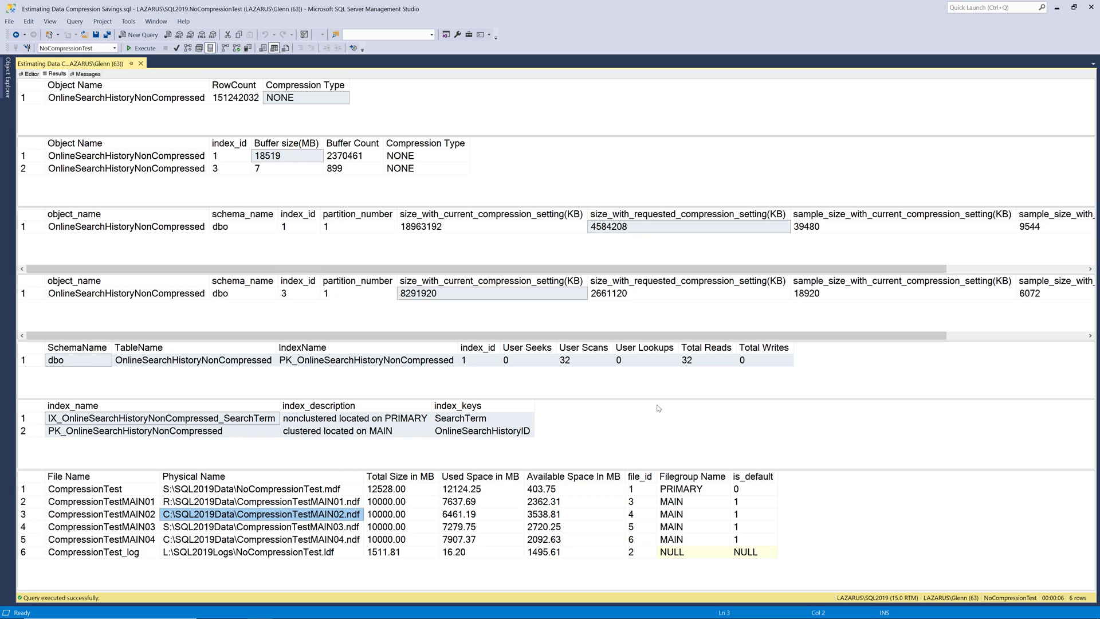
{"action": "mouse_move", "coordinate": [639, 427]}
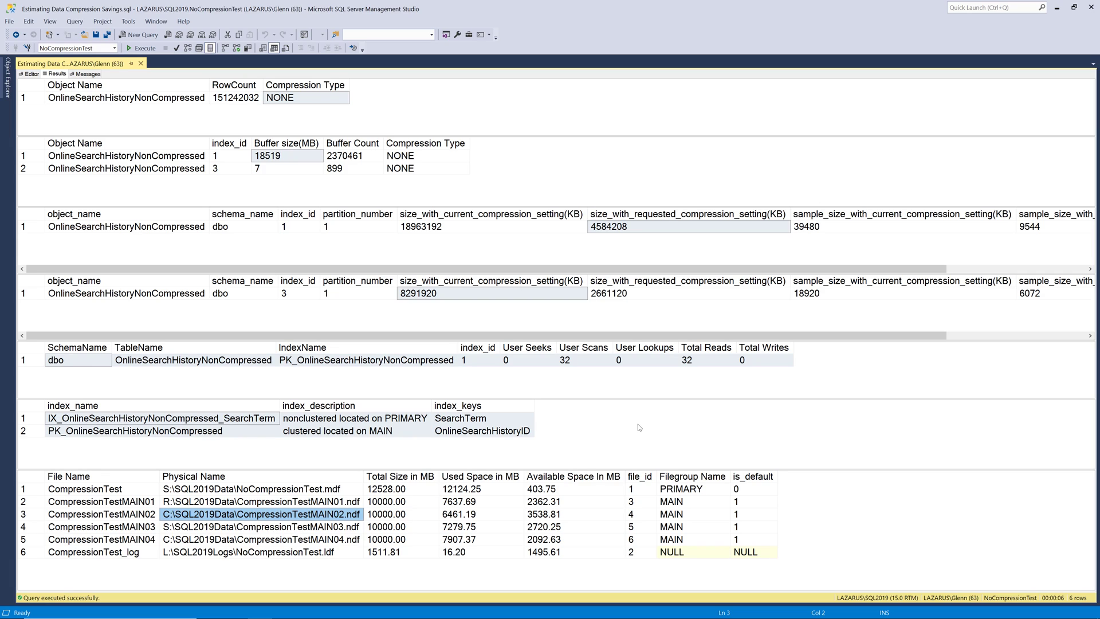
{"action": "left_click", "coordinate": [29, 74]}
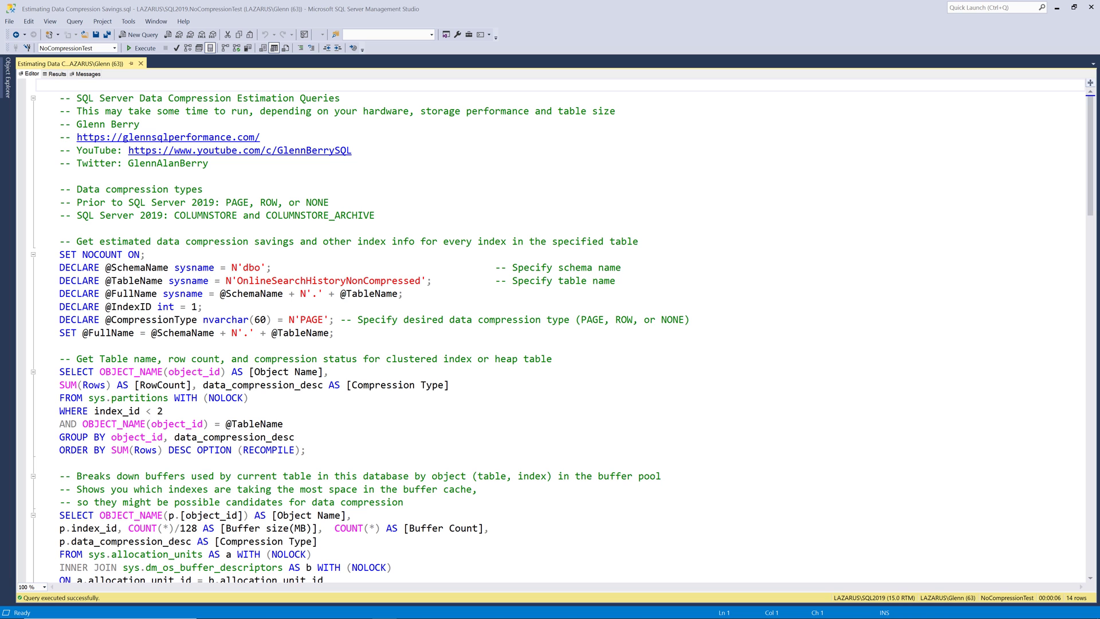